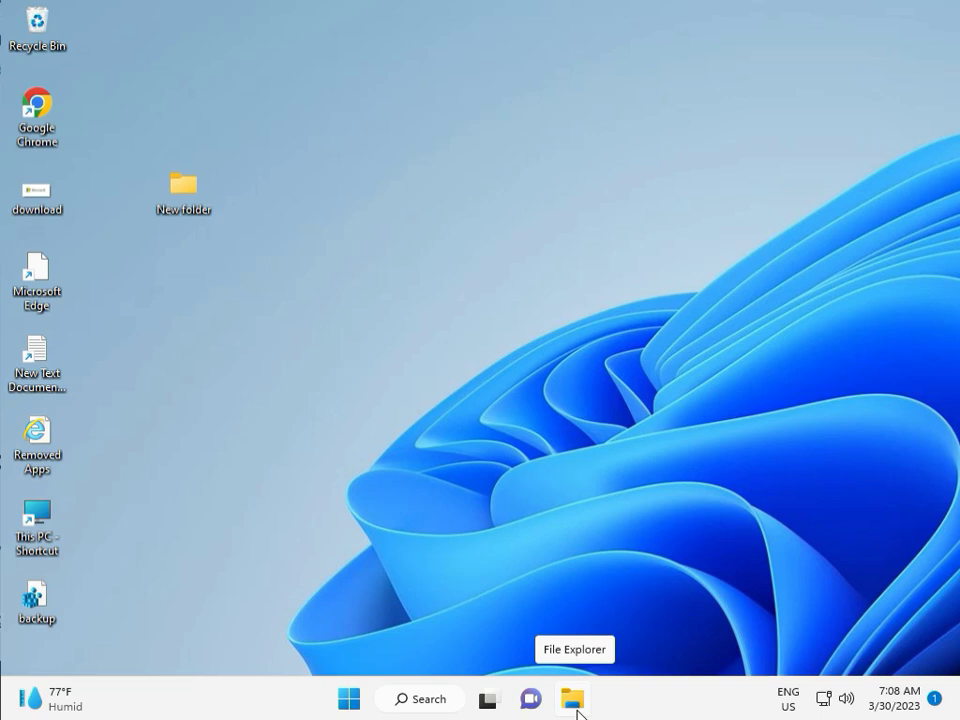
- Run the Windows Update troubleshooter from Settings > System > Troubleshoot > Other troubleshooters
{"action": "left_click", "coordinate": [348, 698]}
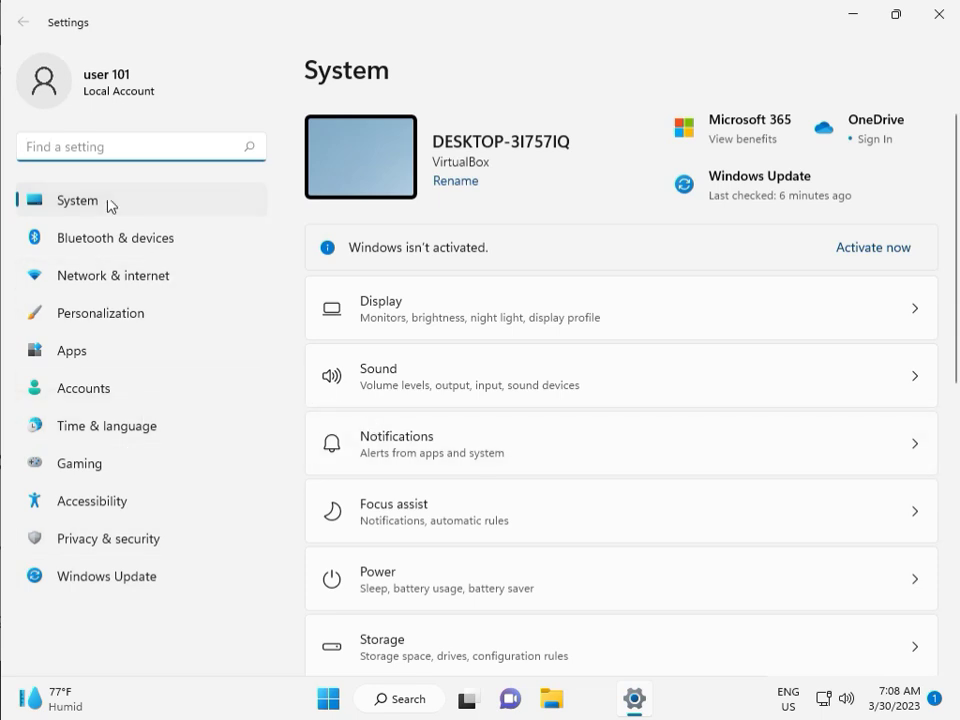
{"action": "scroll", "scroll_direction": "down", "scroll_amount": 3}
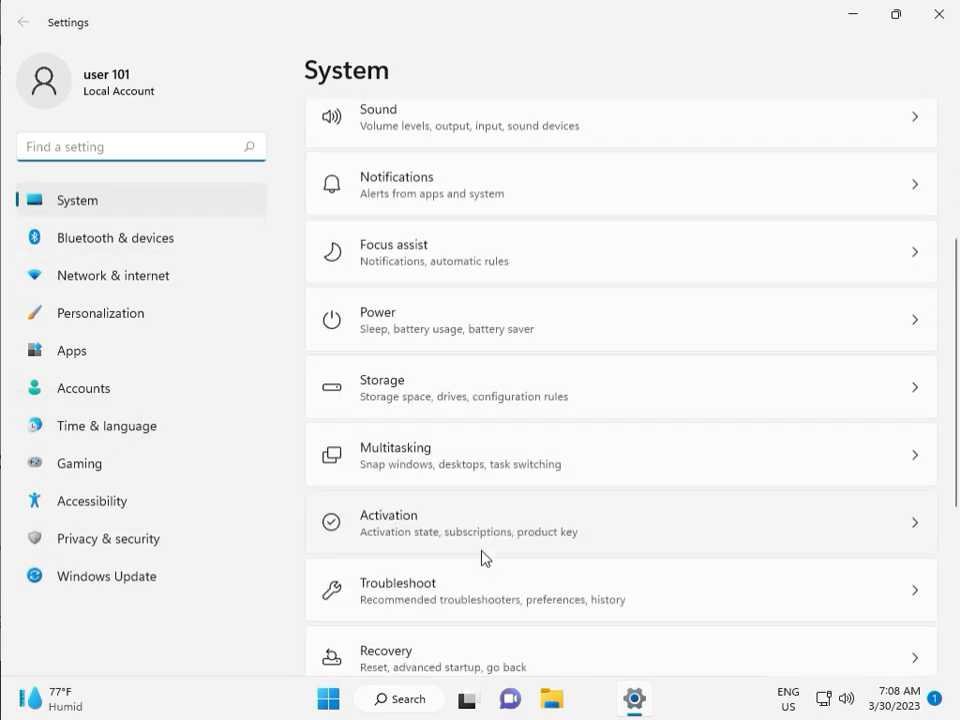
{"action": "mouse_move", "coordinate": [493, 598]}
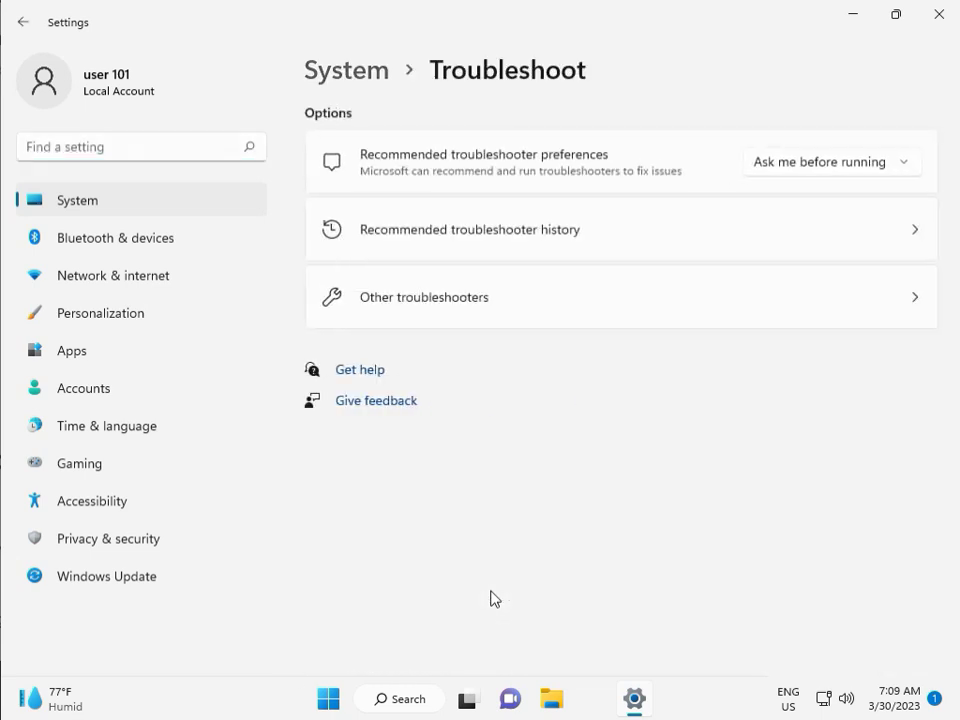
{"action": "left_click", "coordinate": [414, 297]}
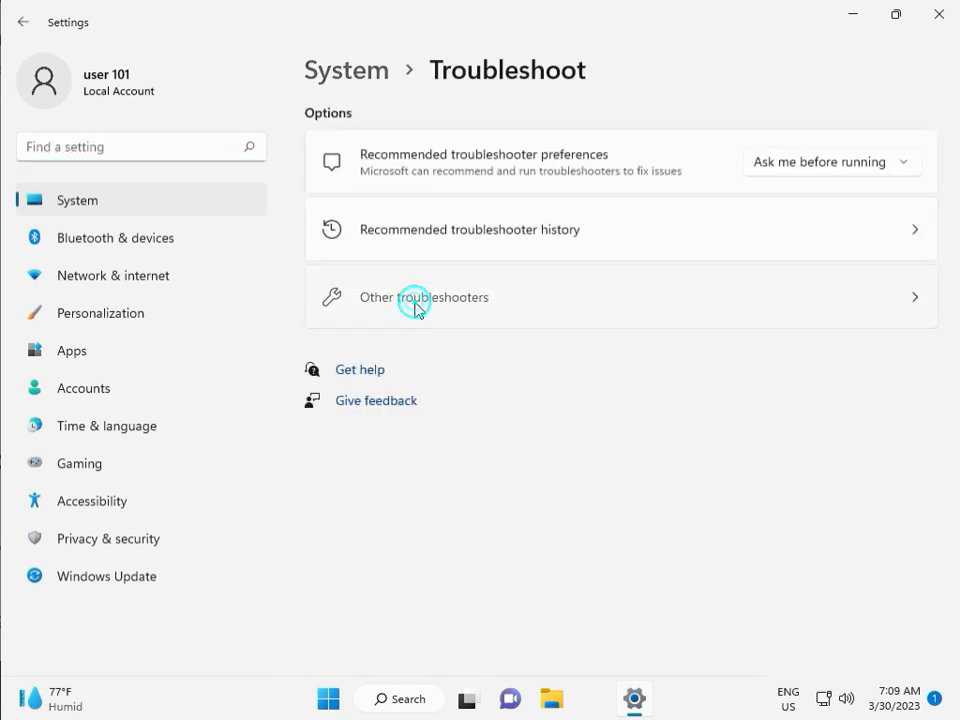
{"action": "left_click", "coordinate": [414, 297]}
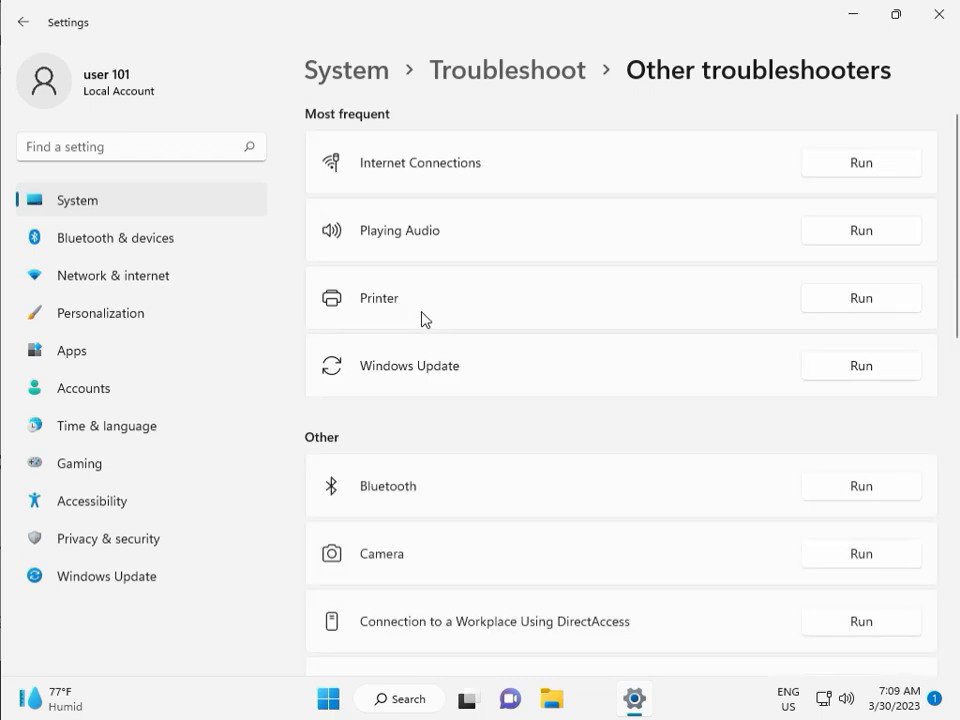
{"action": "mouse_move", "coordinate": [366, 375]}
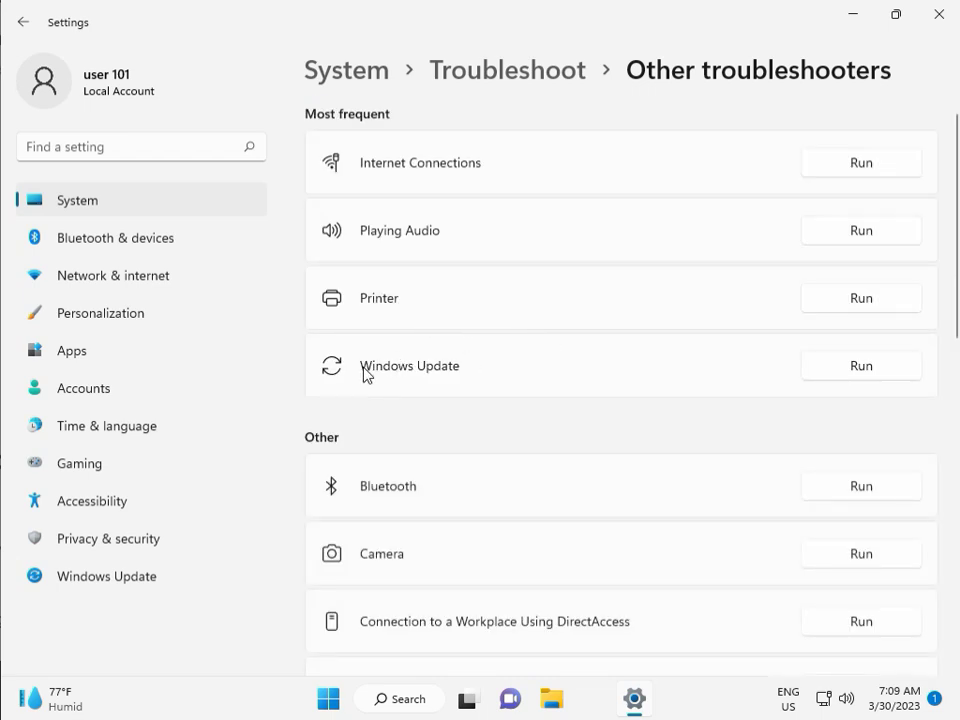
{"action": "left_click", "coordinate": [860, 365]}
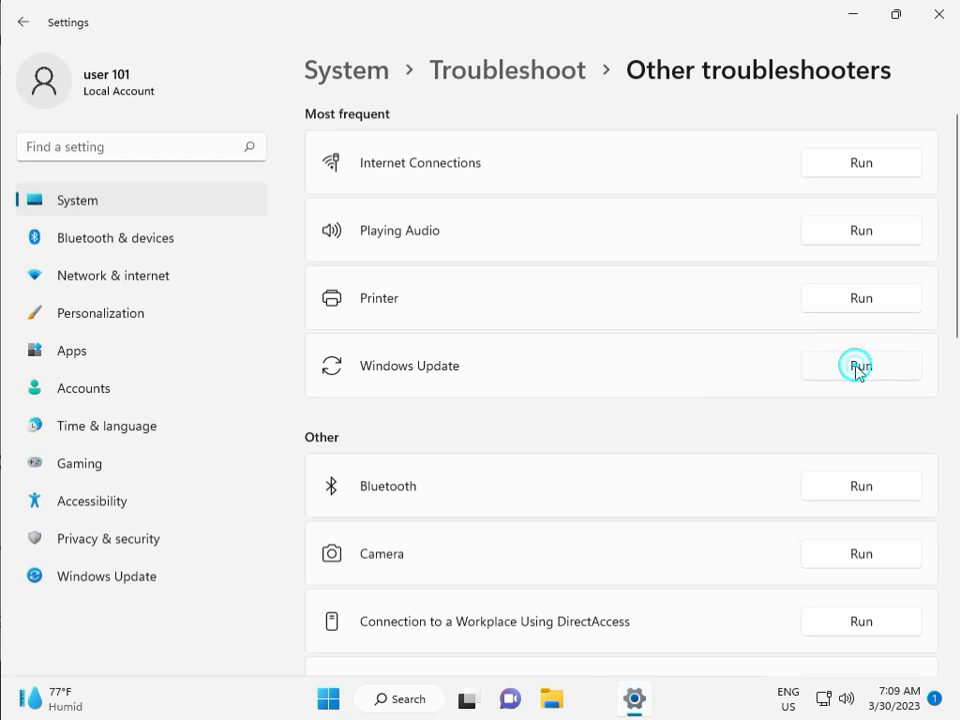
- Let the Windows Update troubleshooter finish reporting its problem, then close its results
{"action": "left_click", "coordinate": [861, 365]}
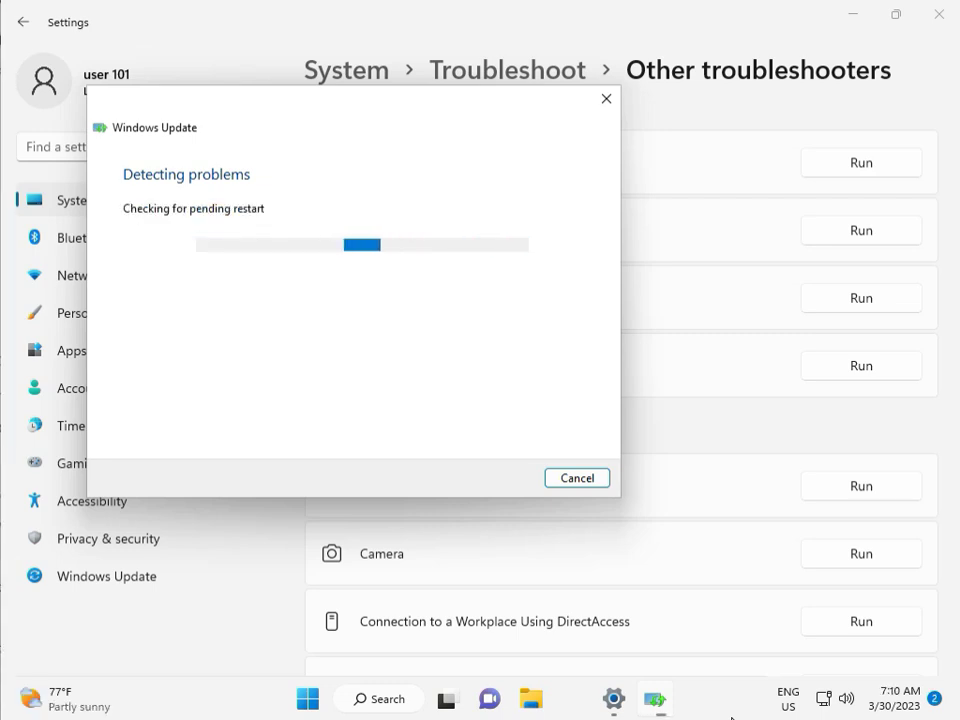
{"action": "mouse_move", "coordinate": [158, 214]}
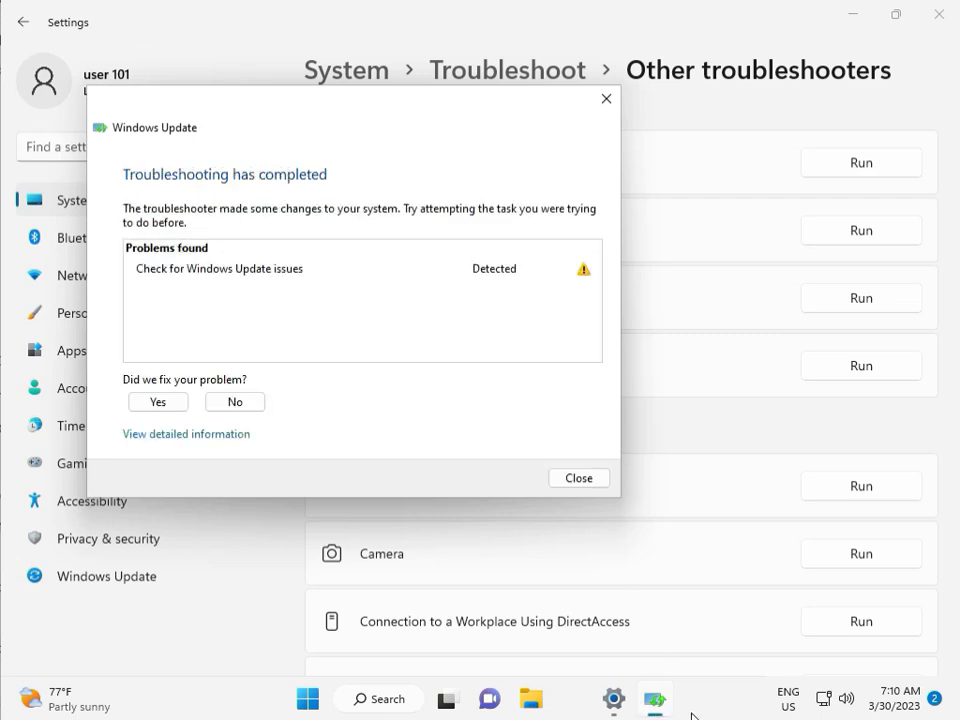
{"action": "mouse_move", "coordinate": [291, 284]}
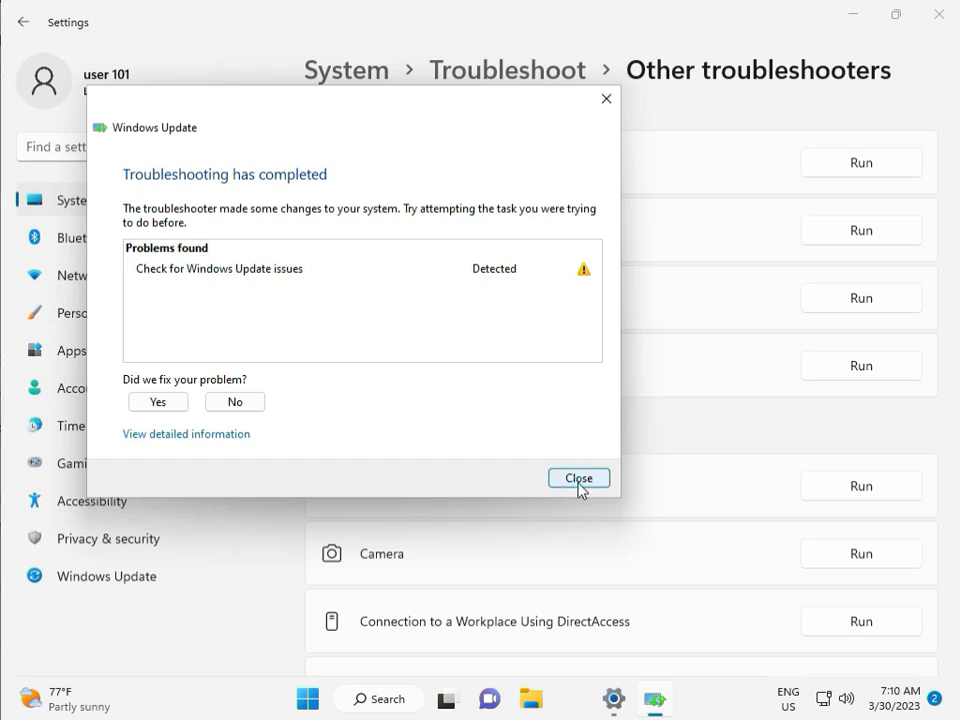
{"action": "left_click", "coordinate": [578, 477]}
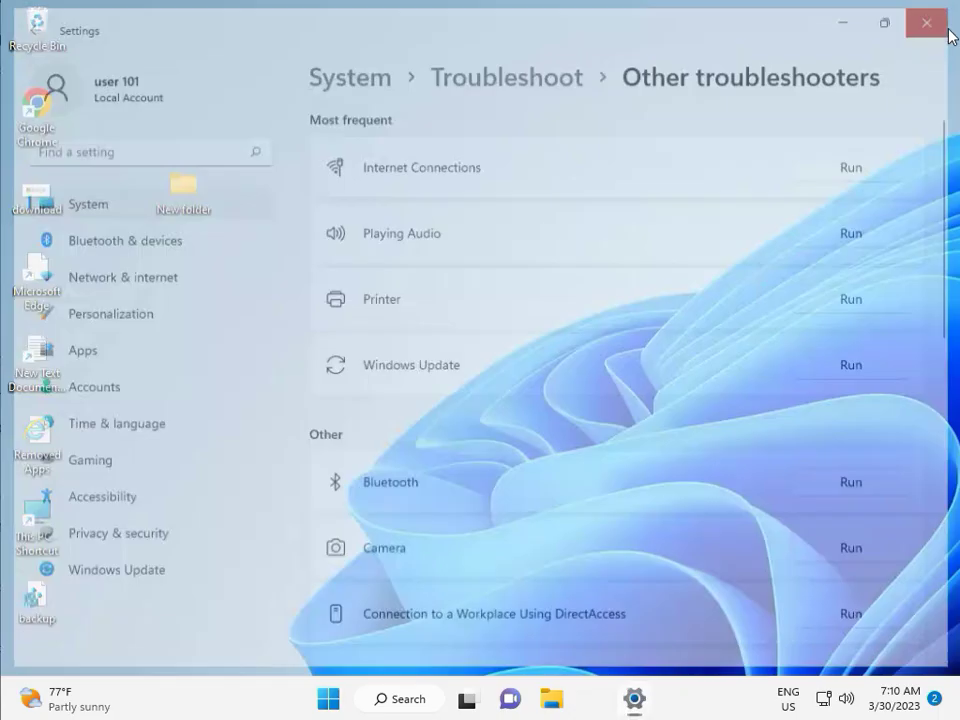
- Close Settings and browse File Explorer to C:\Windows\SoftwareDistribution
{"action": "left_click", "coordinate": [927, 22]}
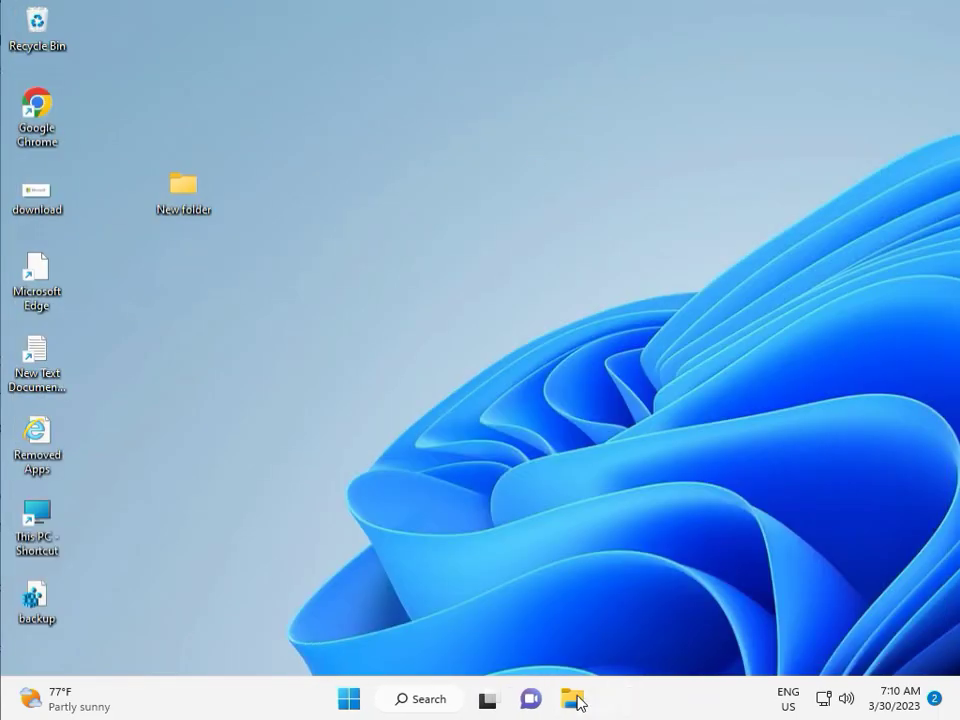
{"action": "left_click", "coordinate": [572, 698]}
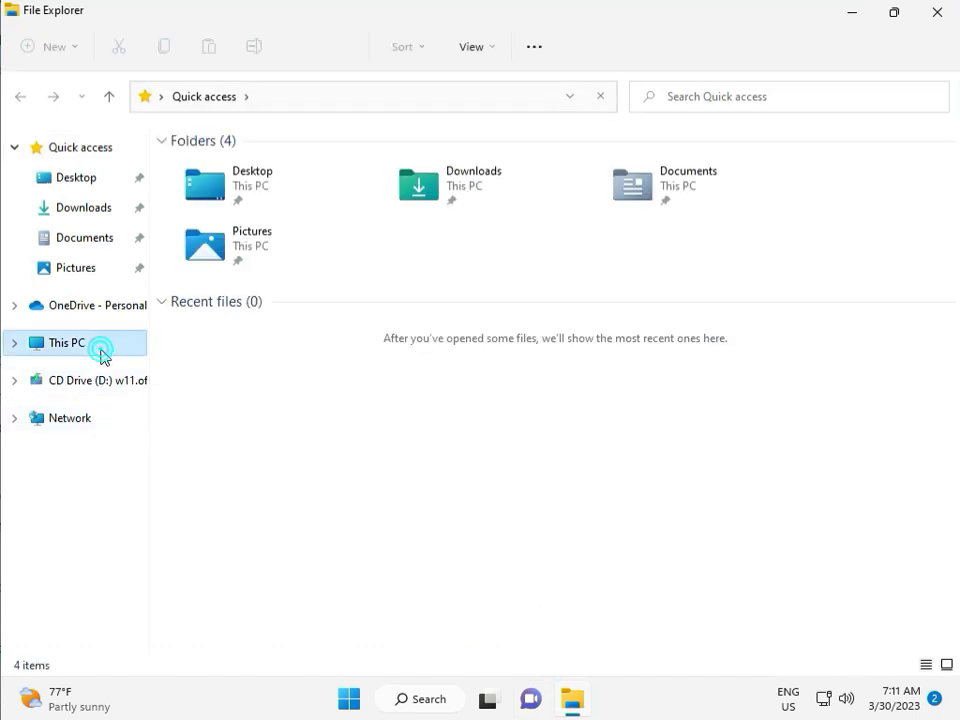
{"action": "left_click", "coordinate": [66, 342]}
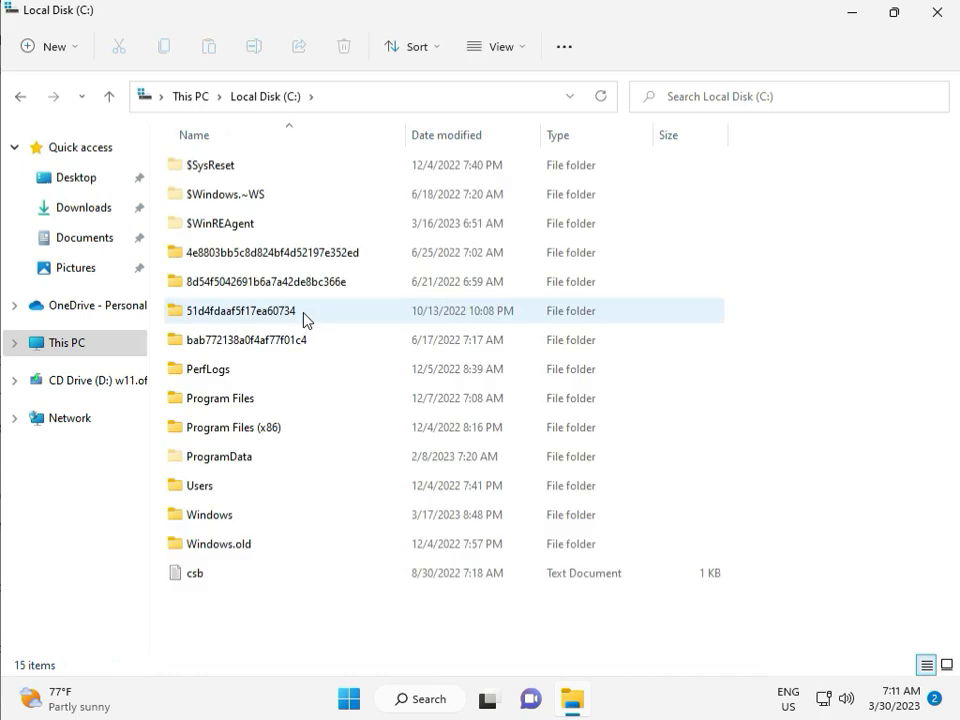
{"action": "left_click", "coordinate": [209, 515]}
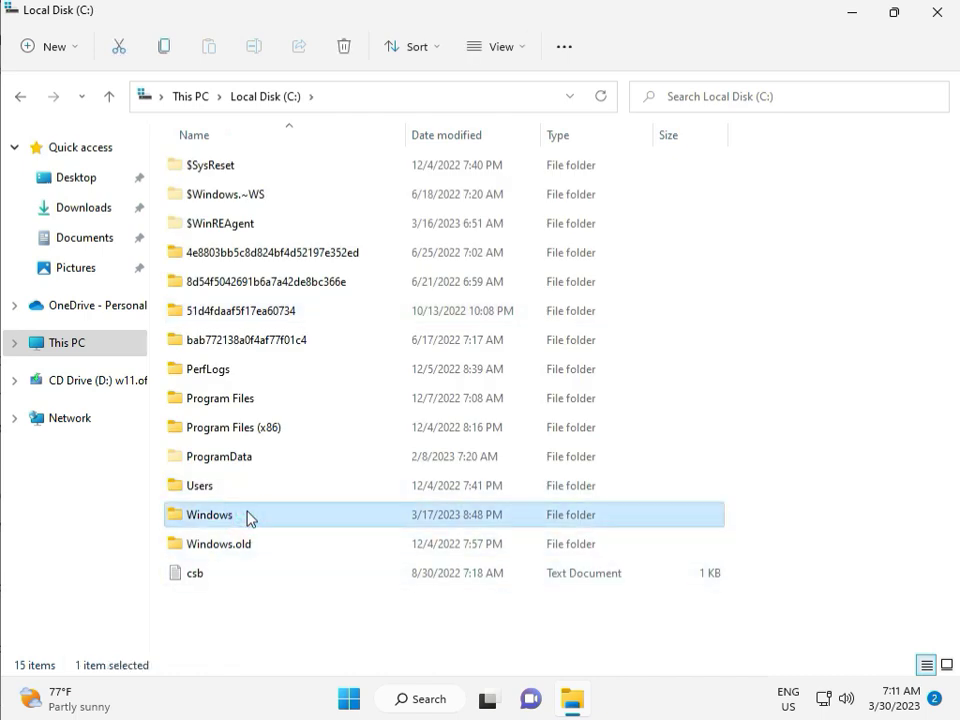
{"action": "double_click", "coordinate": [209, 515]}
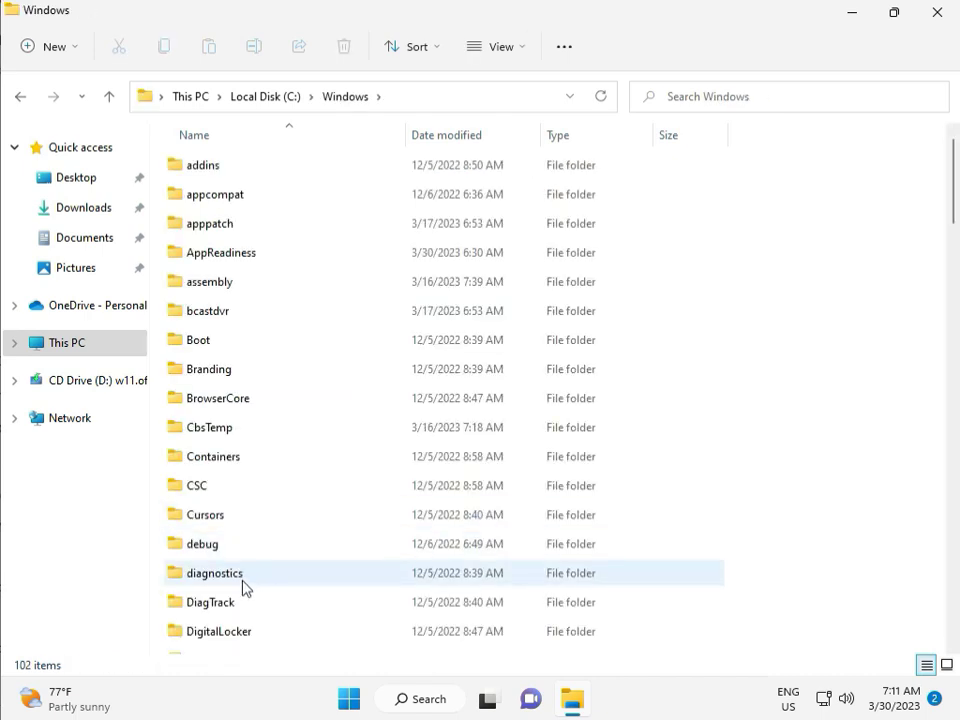
{"action": "scroll", "scroll_direction": "down", "scroll_amount": 3}
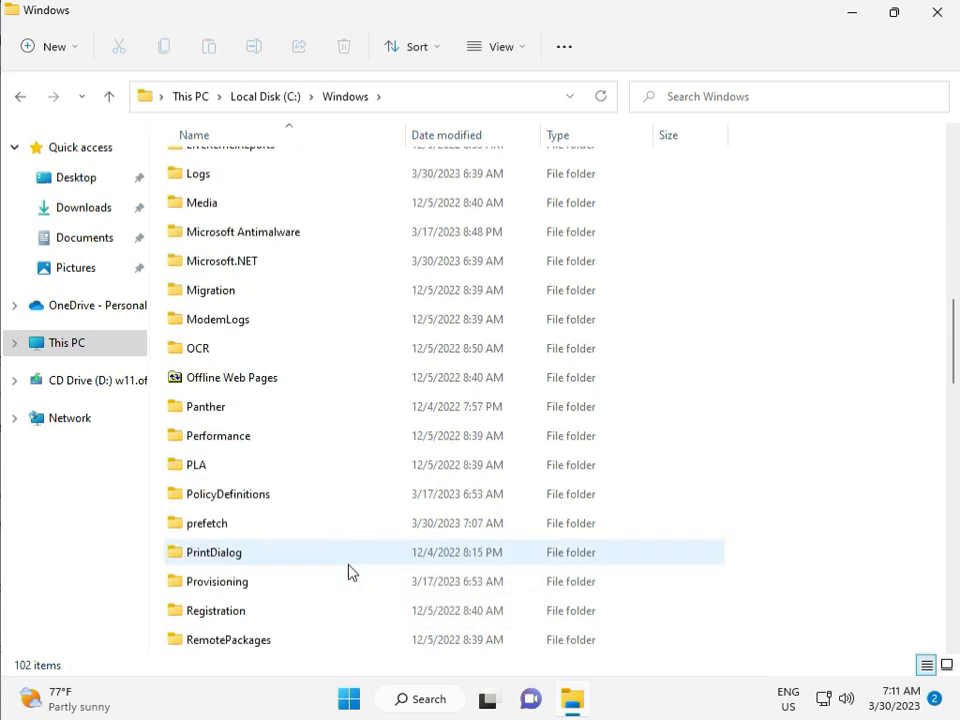
{"action": "scroll", "scroll_direction": "down", "scroll_amount": 3}
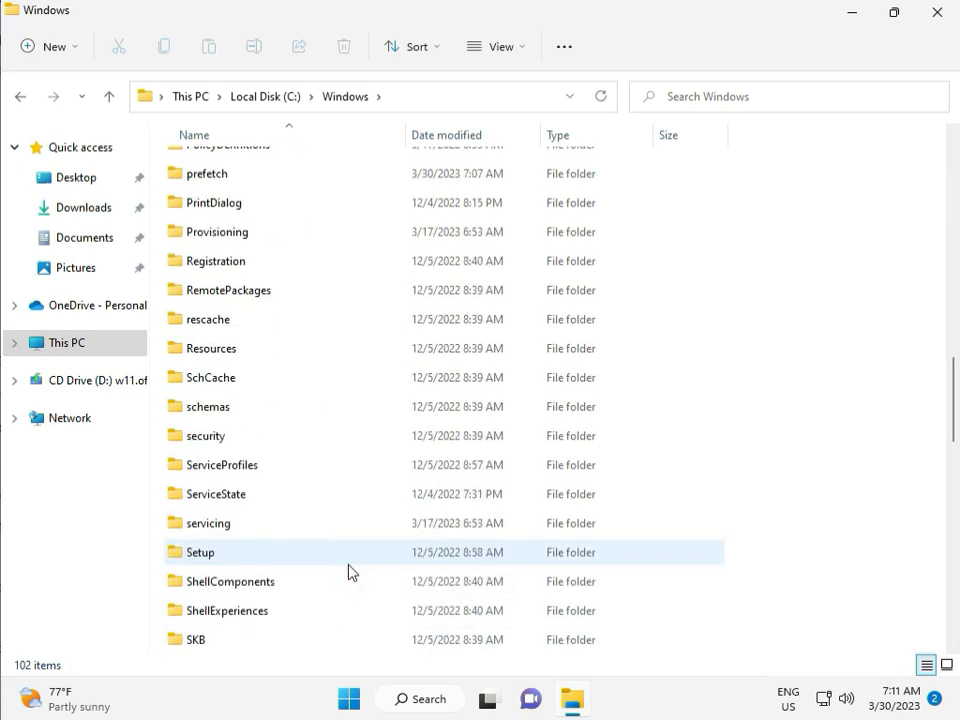
{"action": "scroll", "scroll_direction": "down", "scroll_amount": 3}
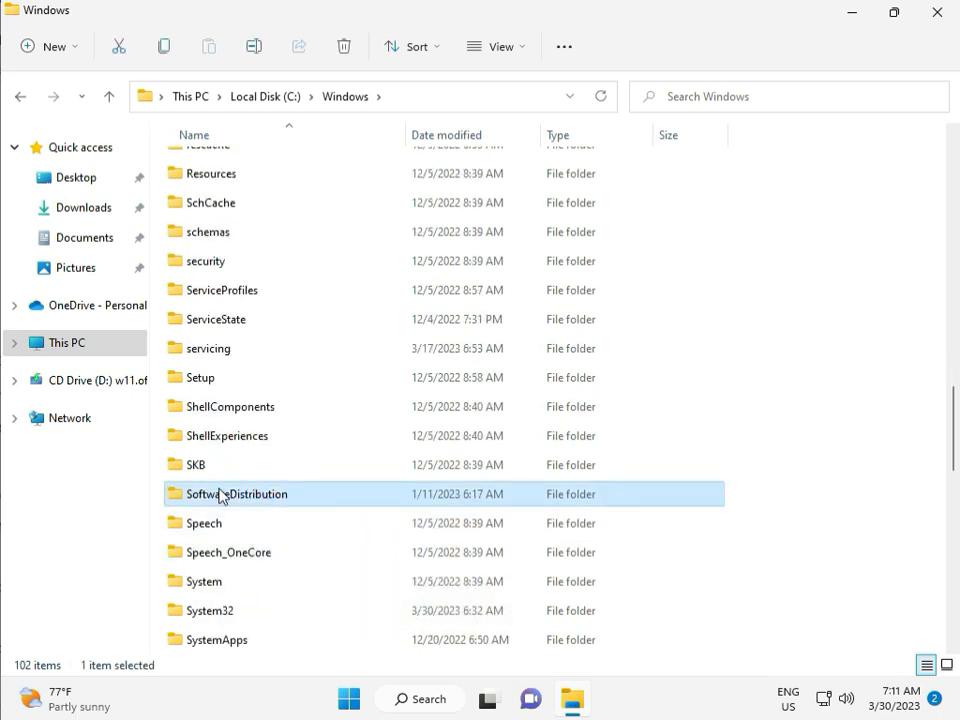
{"action": "double_click", "coordinate": [236, 494]}
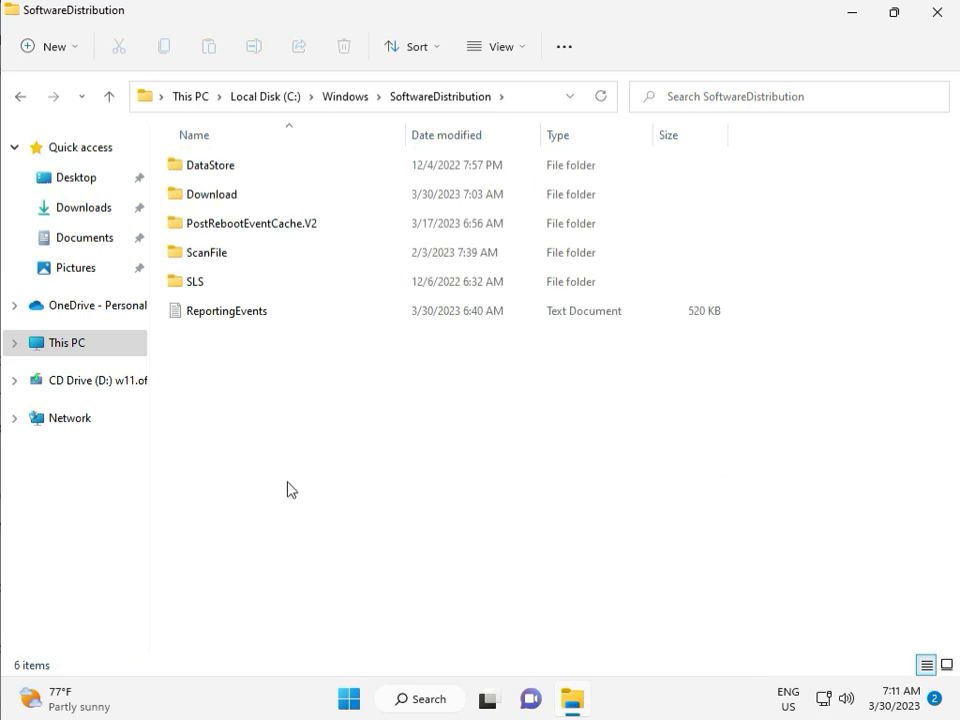
{"action": "left_click", "coordinate": [490, 699]}
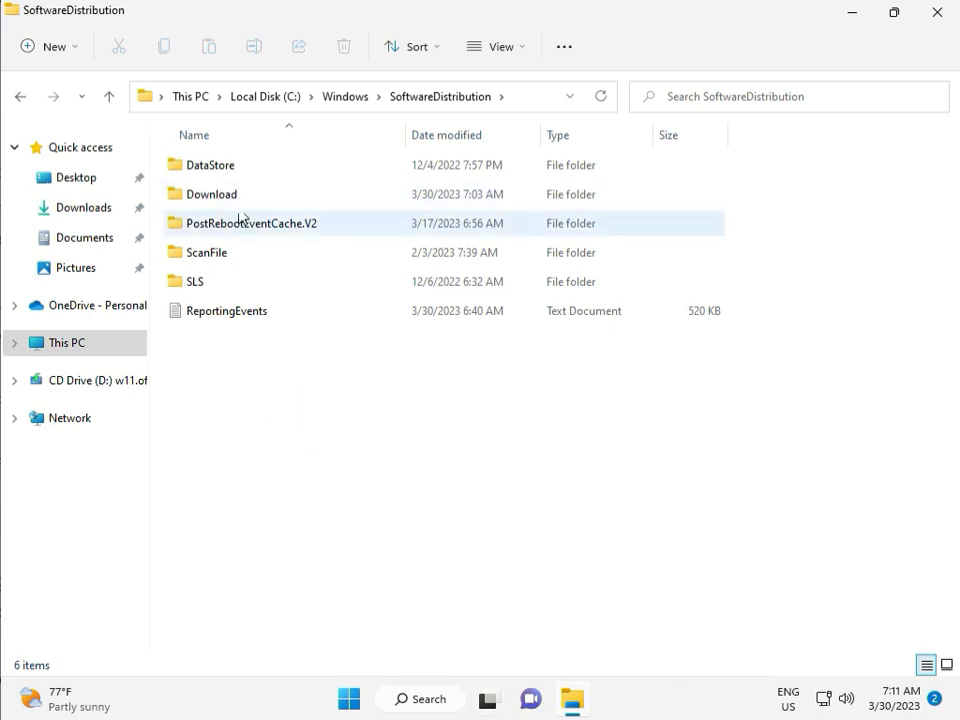
- Delete all twelve items in SoftwareDistribution\Download, granting administrator permission
{"action": "double_click", "coordinate": [210, 193]}
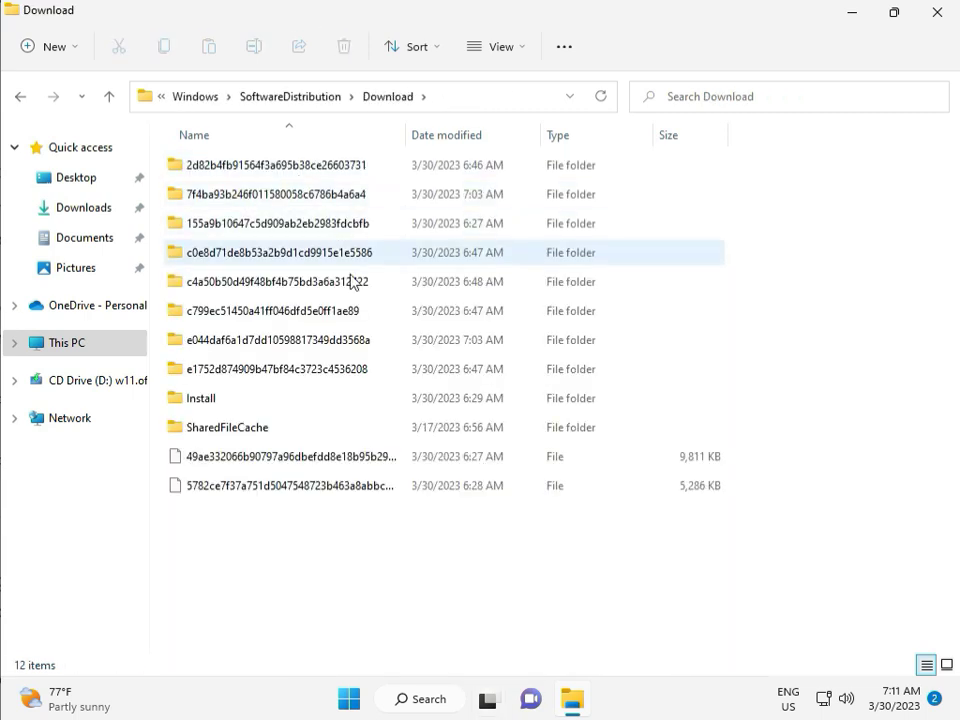
{"action": "left_click", "coordinate": [278, 558]}
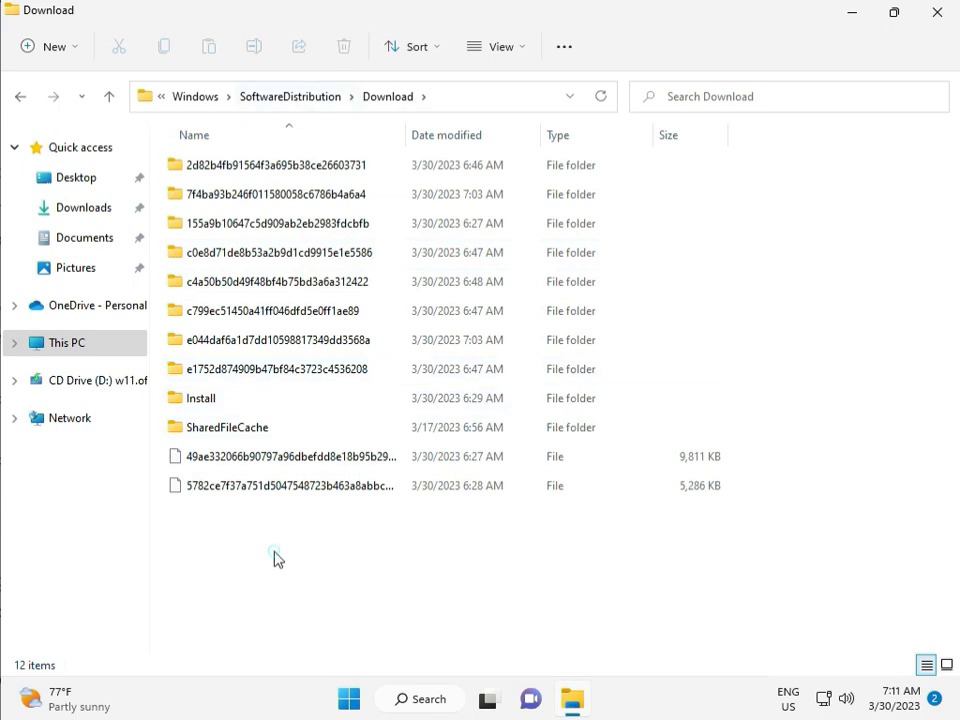
{"action": "left_click_drag", "start_coordinate": [280, 558], "coordinate": [290, 175]}
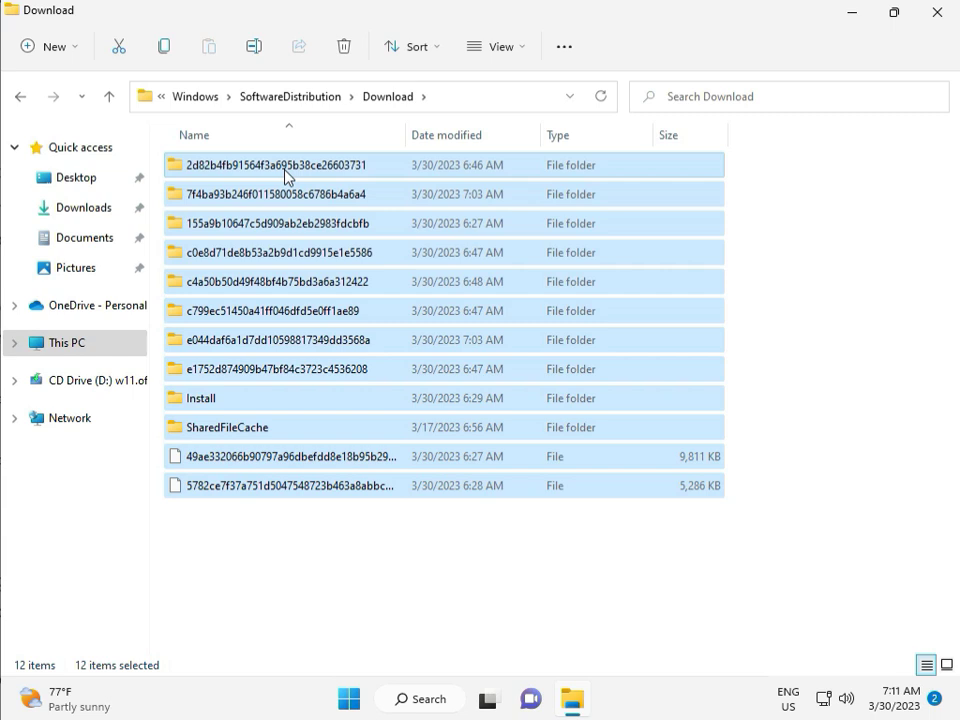
{"action": "left_click", "coordinate": [343, 46]}
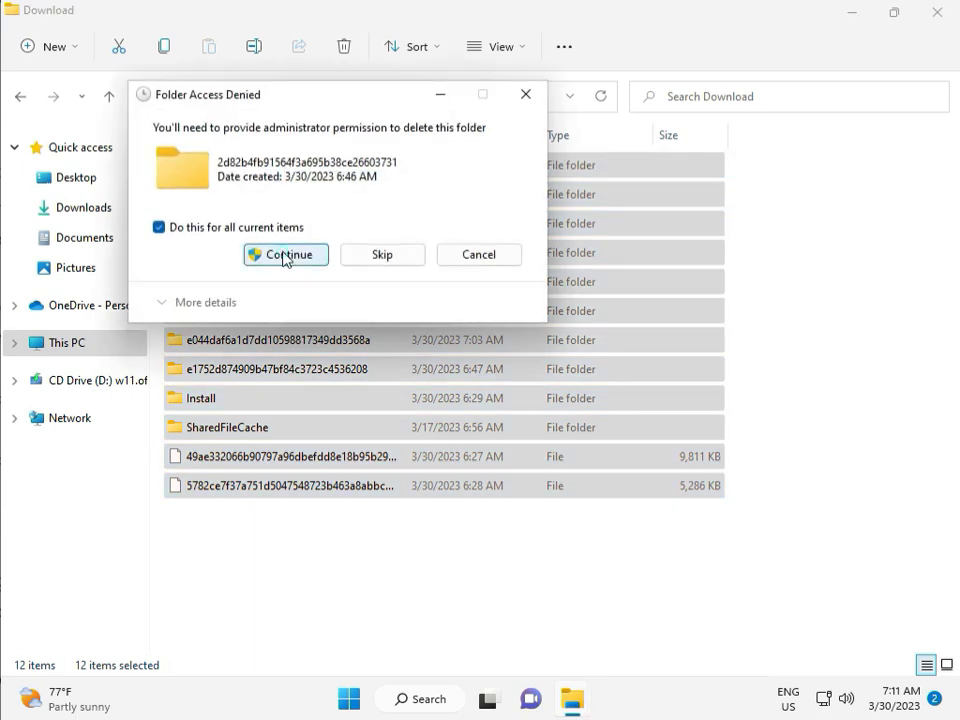
{"action": "left_click", "coordinate": [285, 254]}
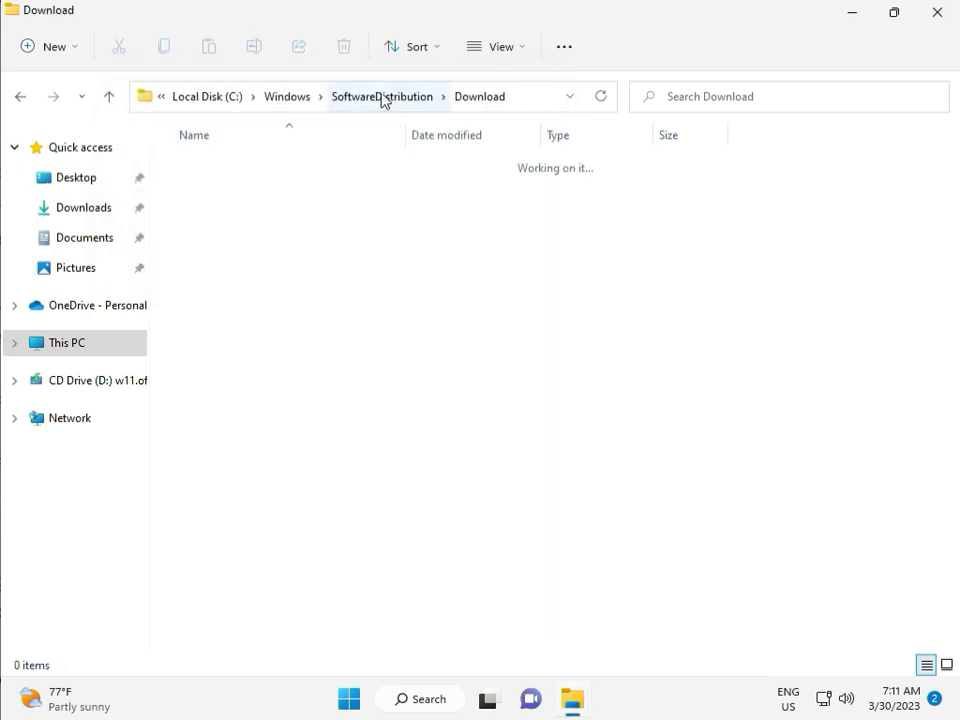
{"action": "left_click", "coordinate": [383, 96]}
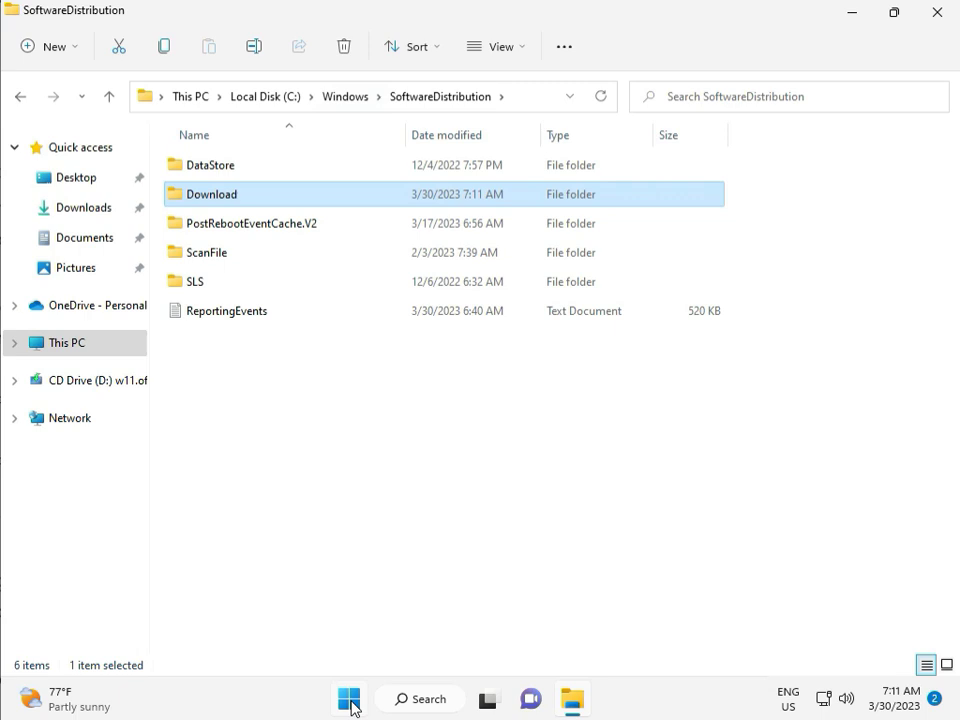
{"action": "mouse_move", "coordinate": [348, 699]}
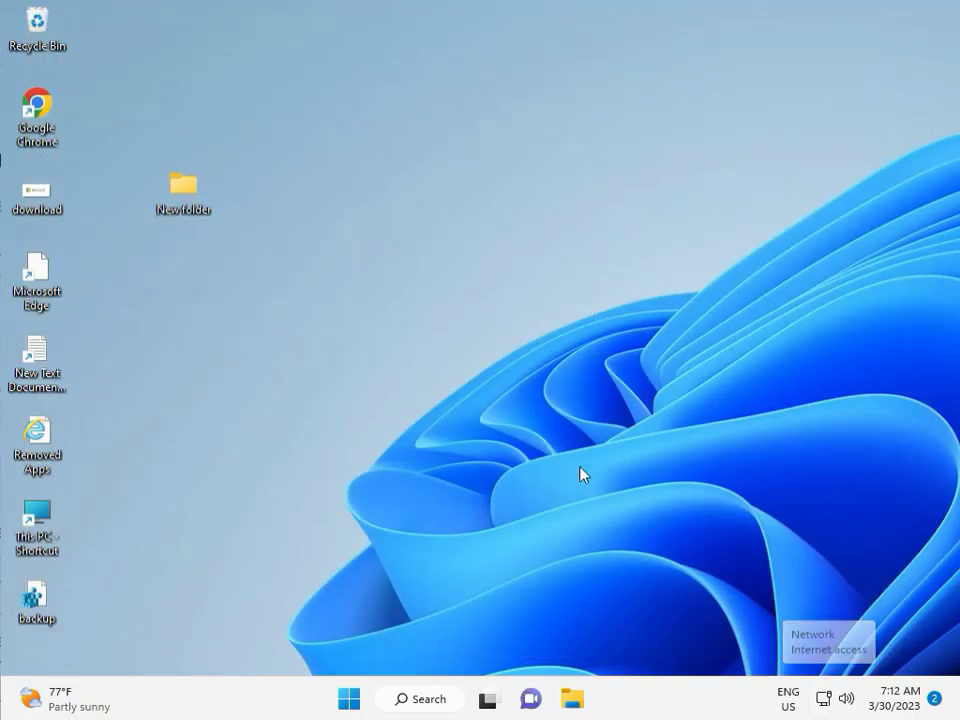
{"action": "mouse_move", "coordinate": [555, 407]}
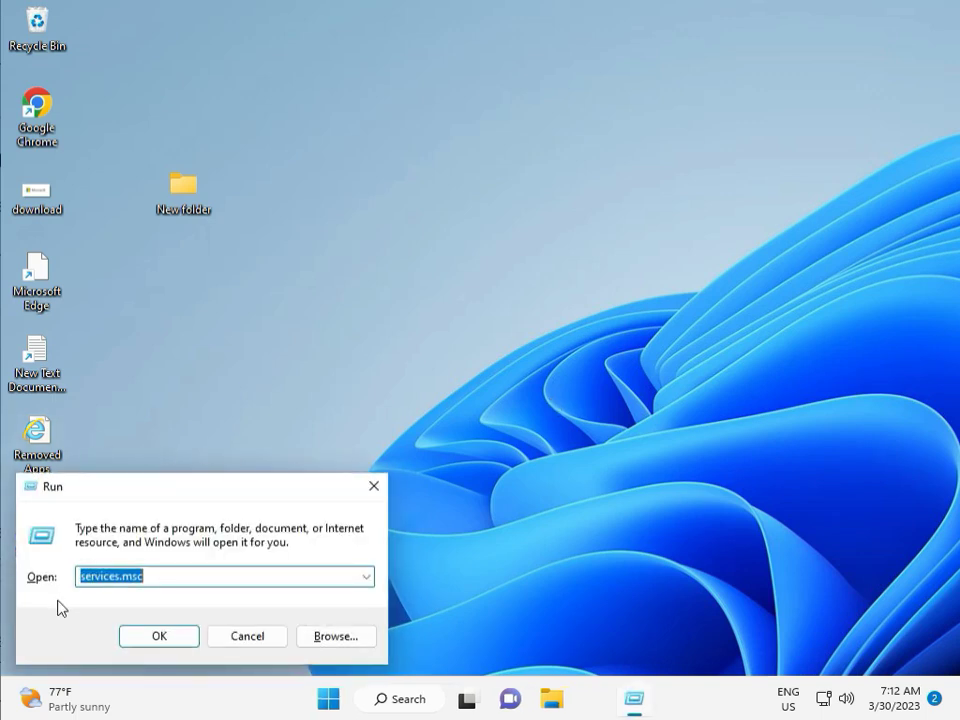
- Restart the Windows Update service and set its startup type to Automatic in Services
{"action": "left_click", "coordinate": [158, 636]}
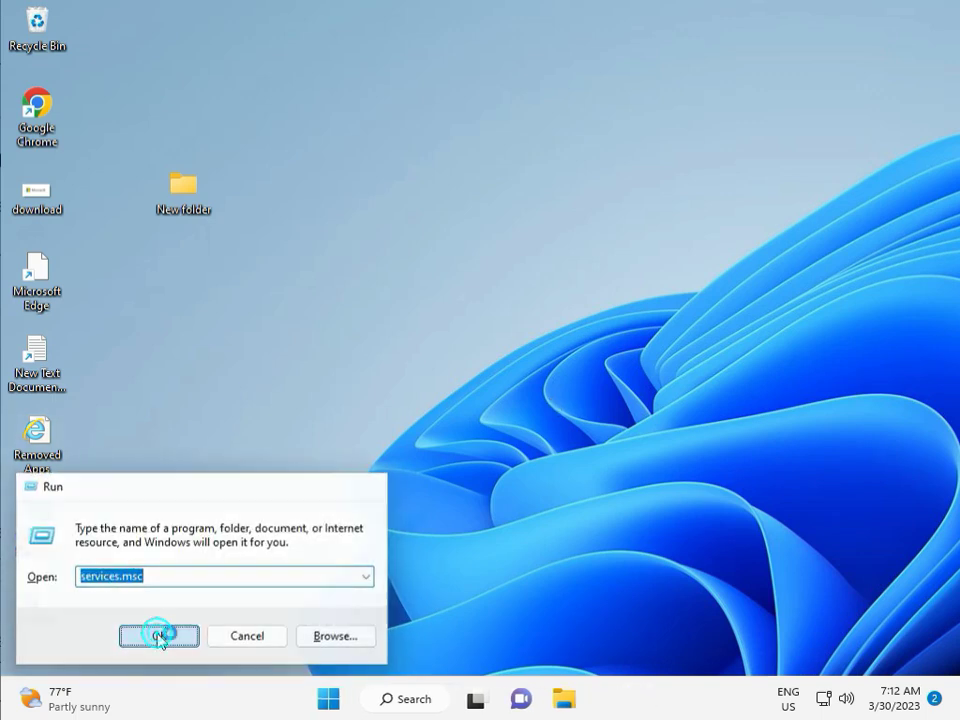
{"action": "left_click", "coordinate": [158, 636]}
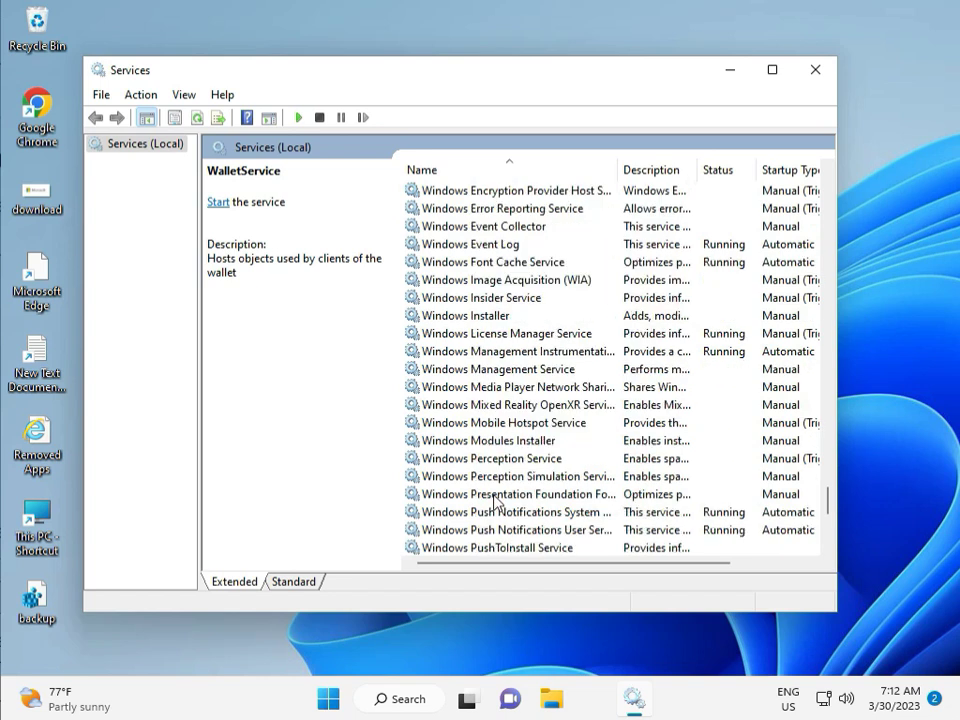
{"action": "scroll", "scroll_direction": "down", "scroll_amount": 3}
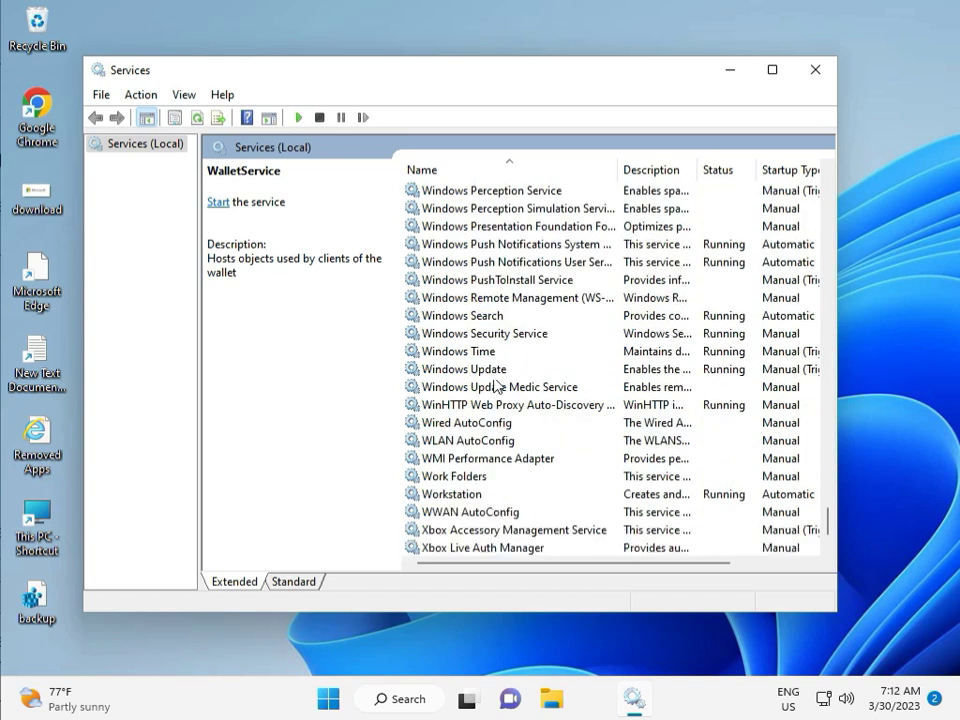
{"action": "left_click", "coordinate": [462, 369]}
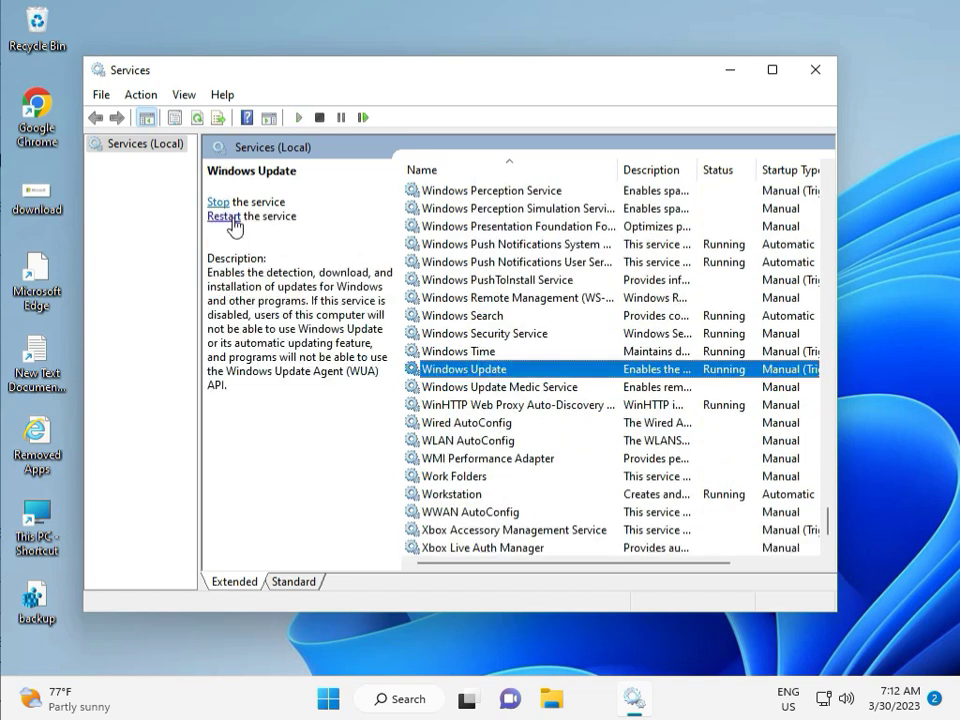
{"action": "left_click", "coordinate": [217, 216]}
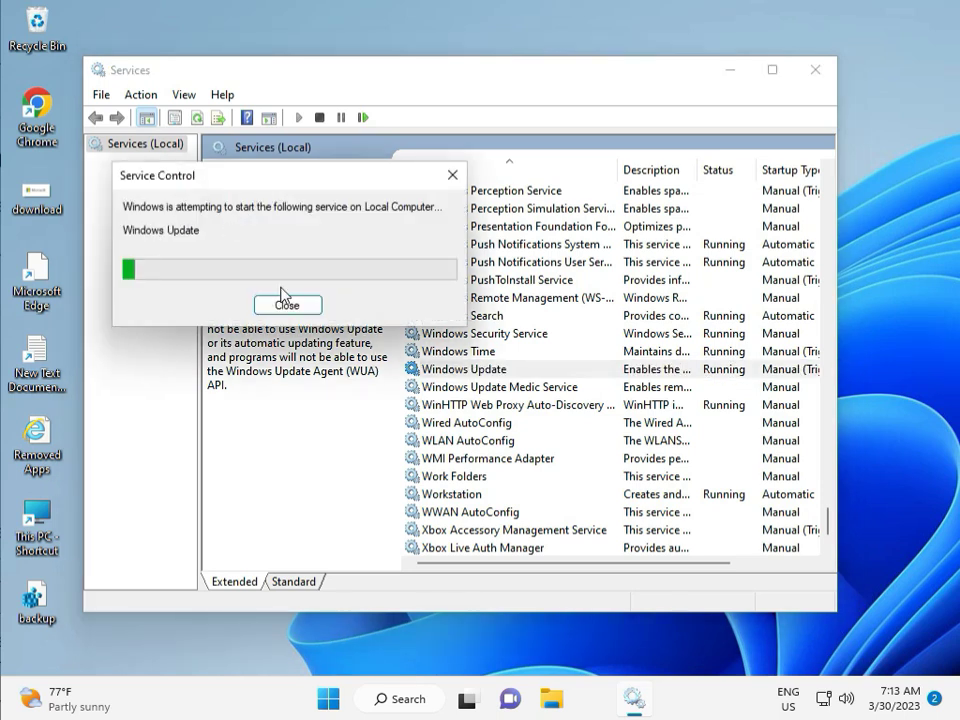
{"action": "left_click", "coordinate": [287, 304]}
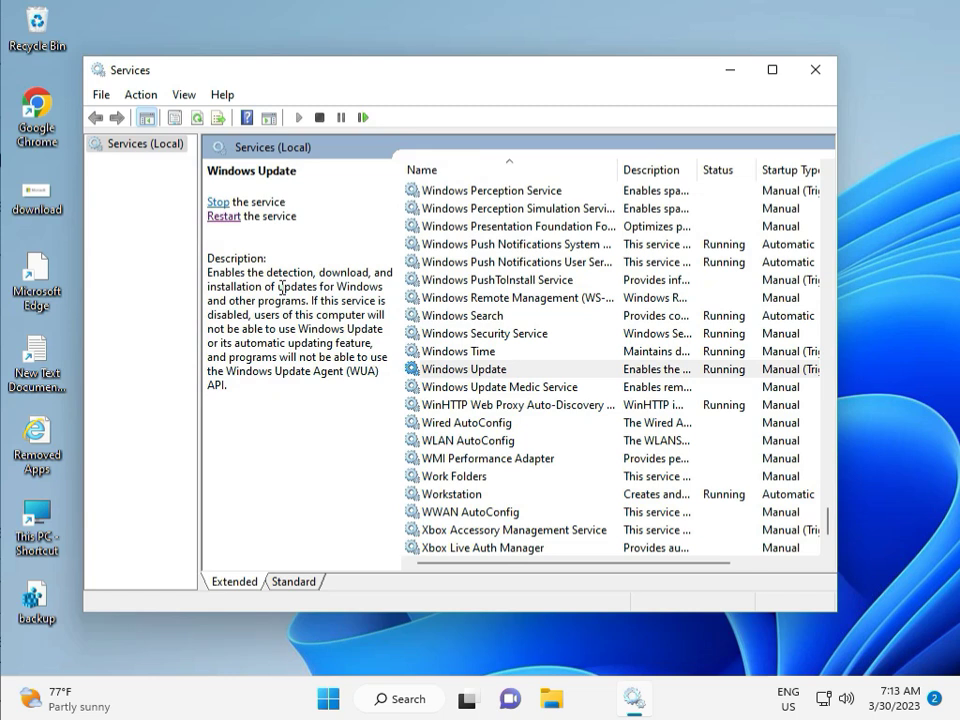
{"action": "mouse_move", "coordinate": [520, 355]}
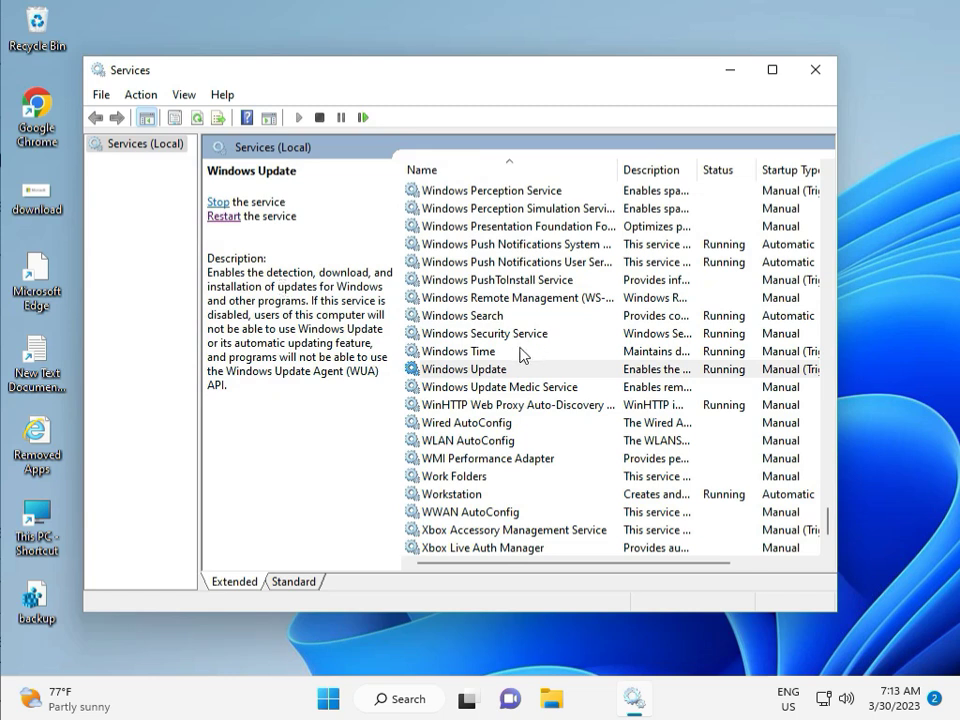
{"action": "double_click", "coordinate": [463, 369]}
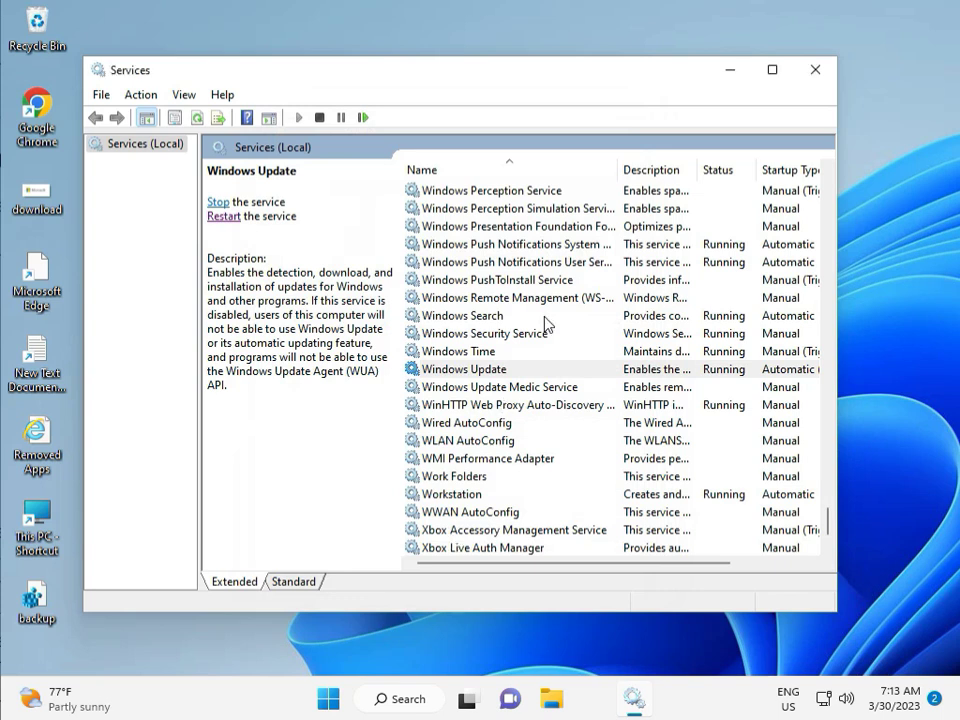
{"action": "left_click", "coordinate": [815, 69]}
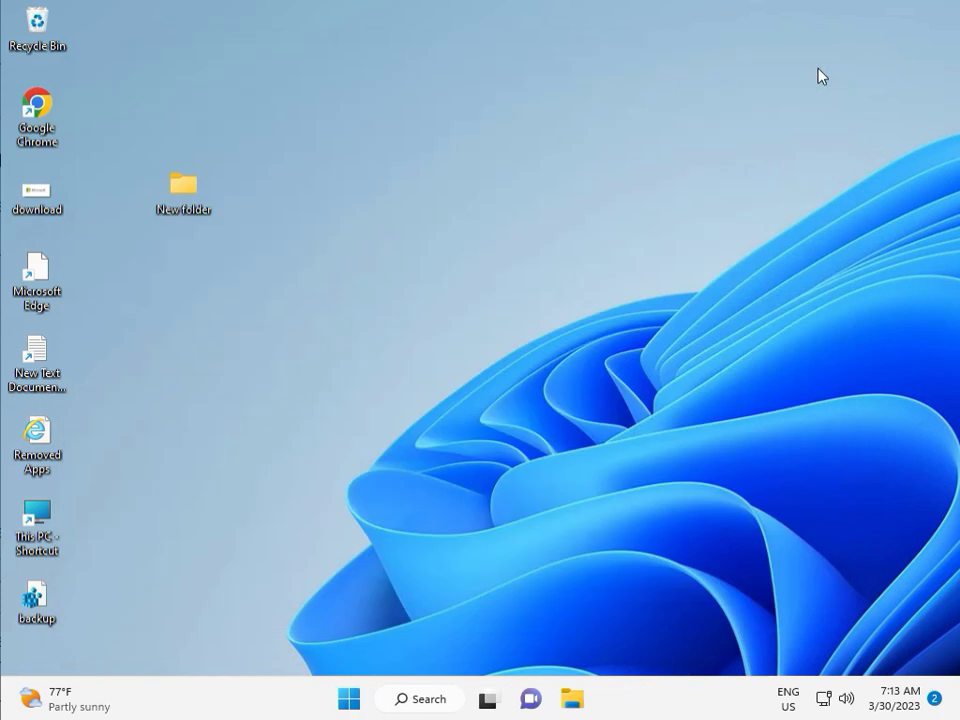
{"action": "mouse_move", "coordinate": [782, 712]}
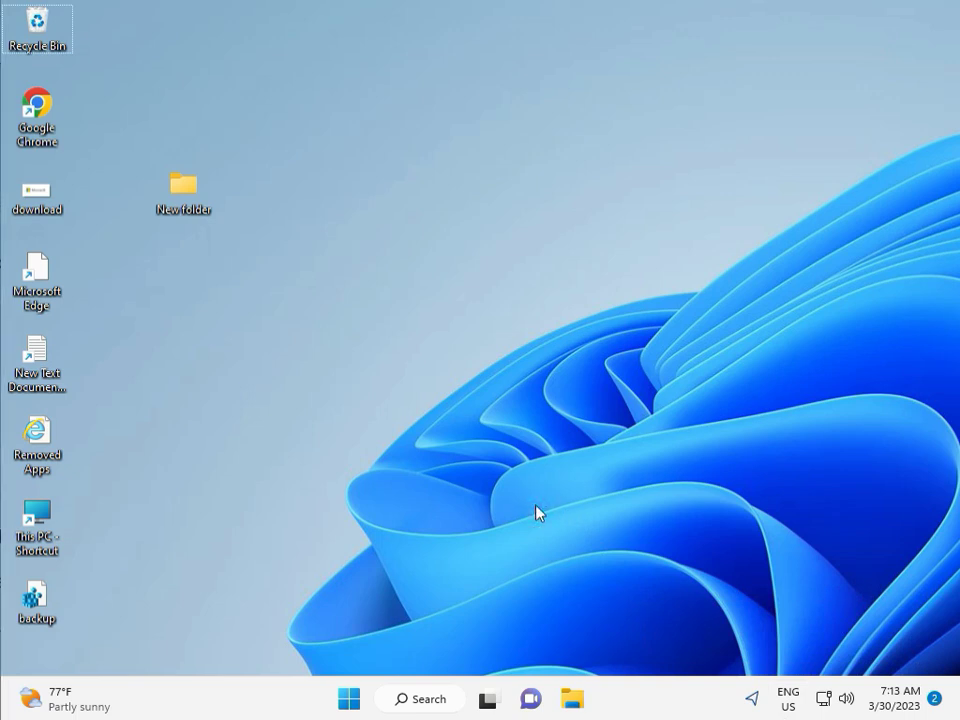
{"action": "mouse_move", "coordinate": [390, 509]}
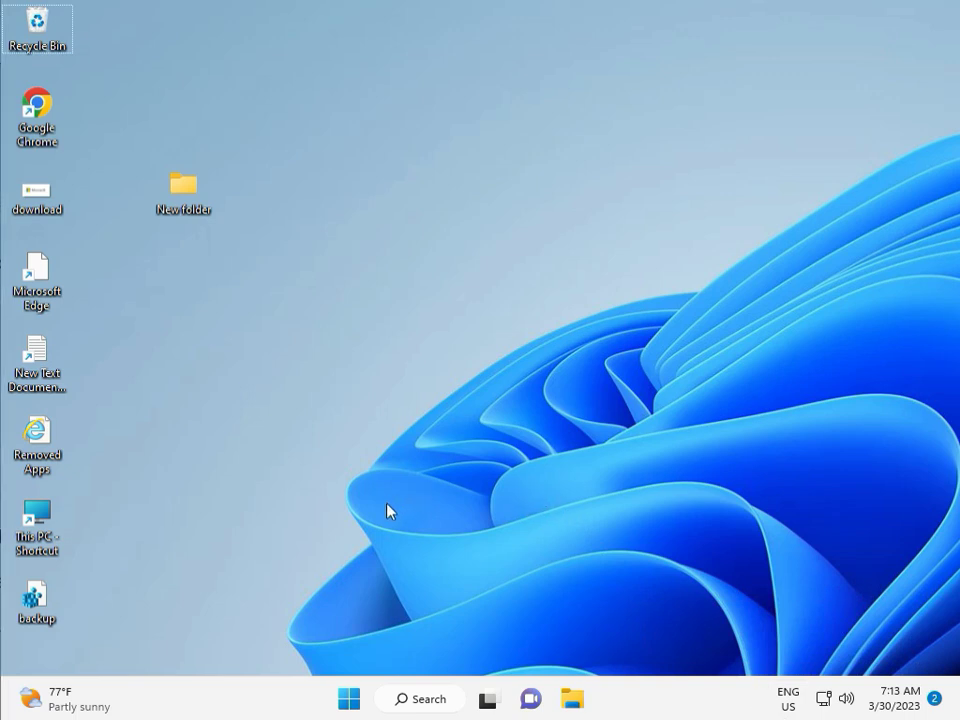
- Launch Registry Editor (regedit) and approve the administrator prompt
{"action": "left_click", "coordinate": [393, 515]}
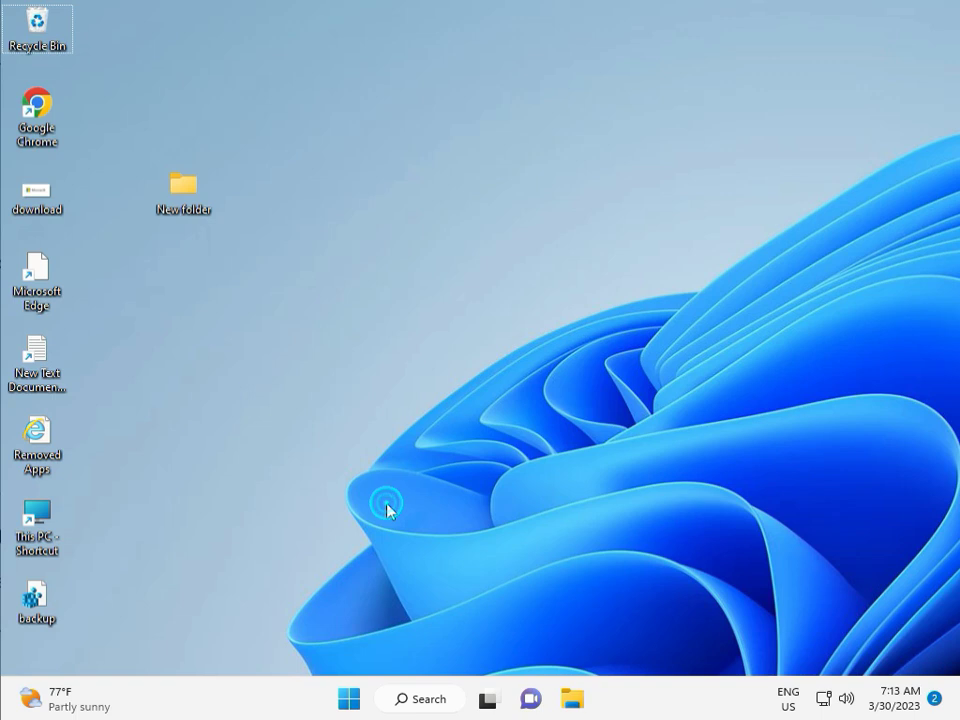
{"action": "key", "text": "Win+r"}
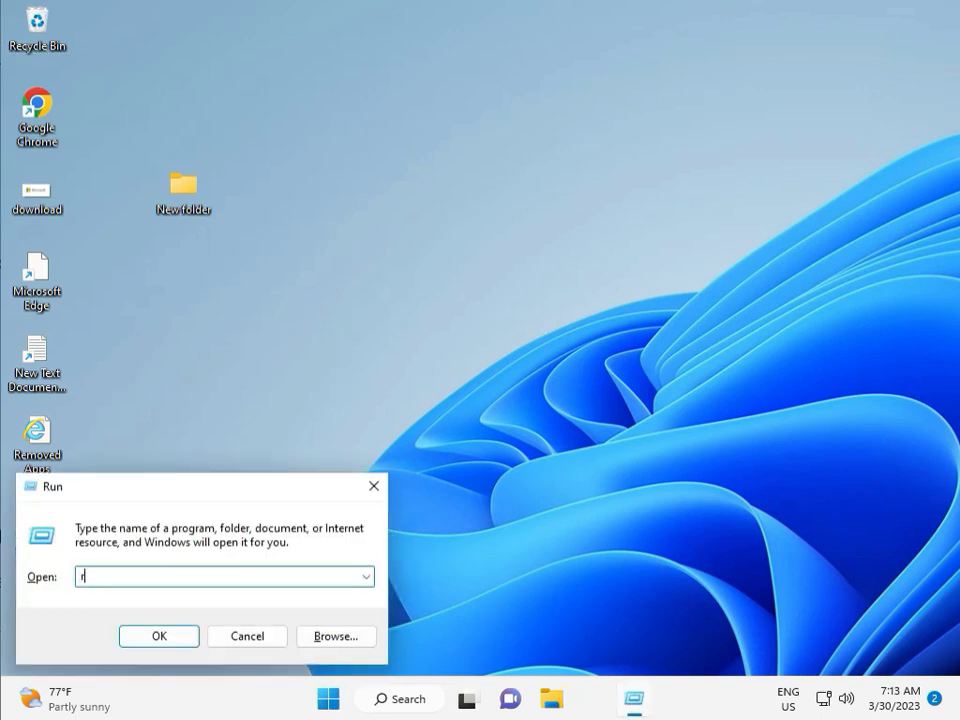
{"action": "type", "text": "egew"}
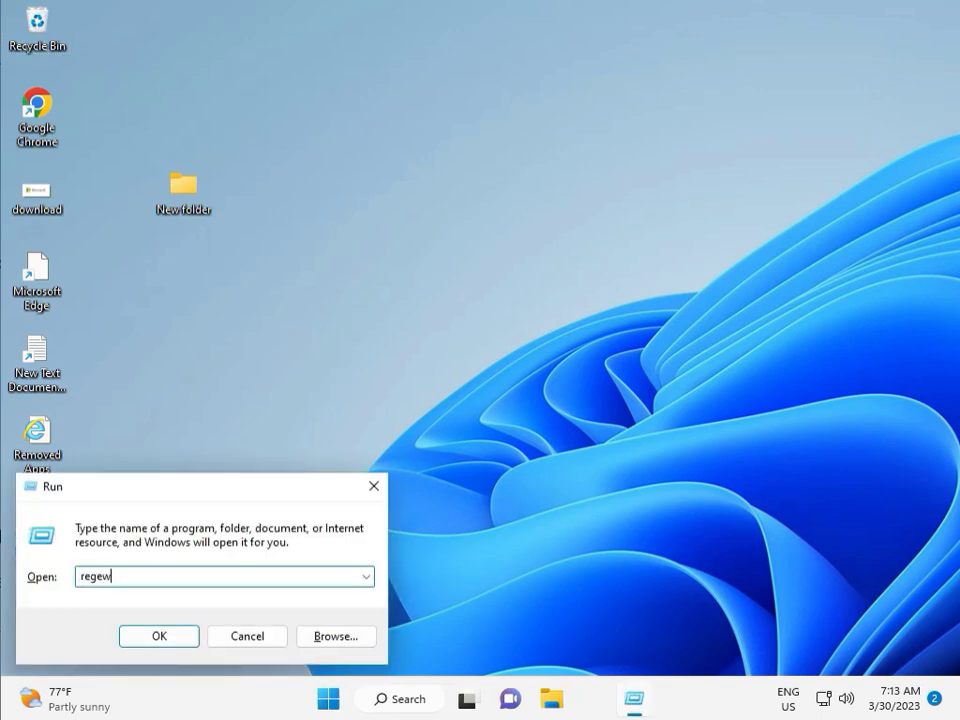
{"action": "key", "text": "Backspace"}
{"action": "type", "text": "dit"}
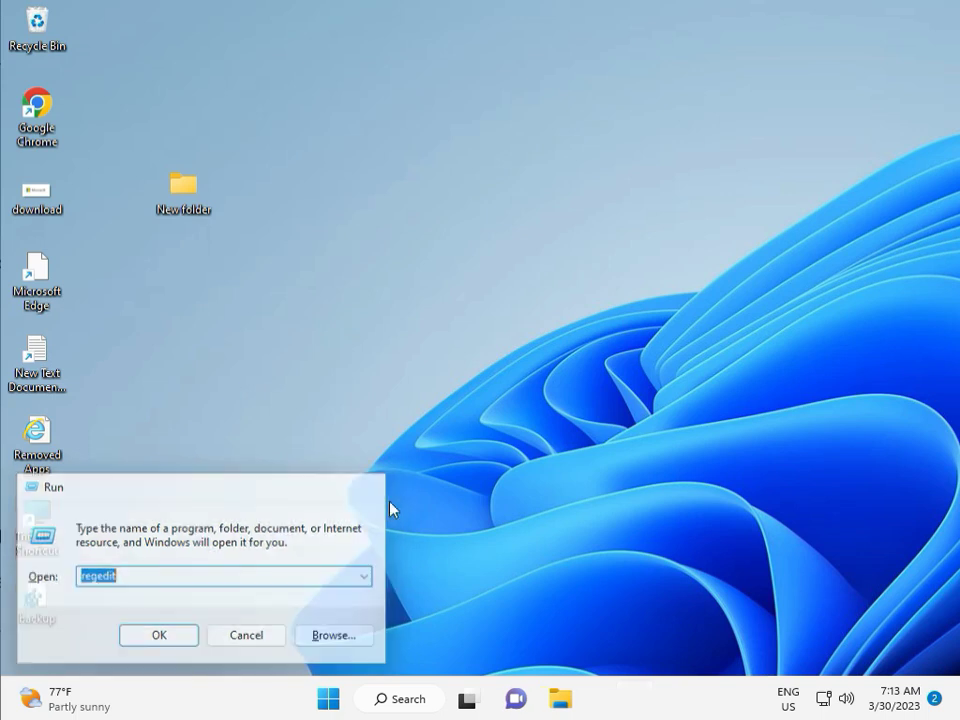
{"action": "left_click", "coordinate": [157, 635]}
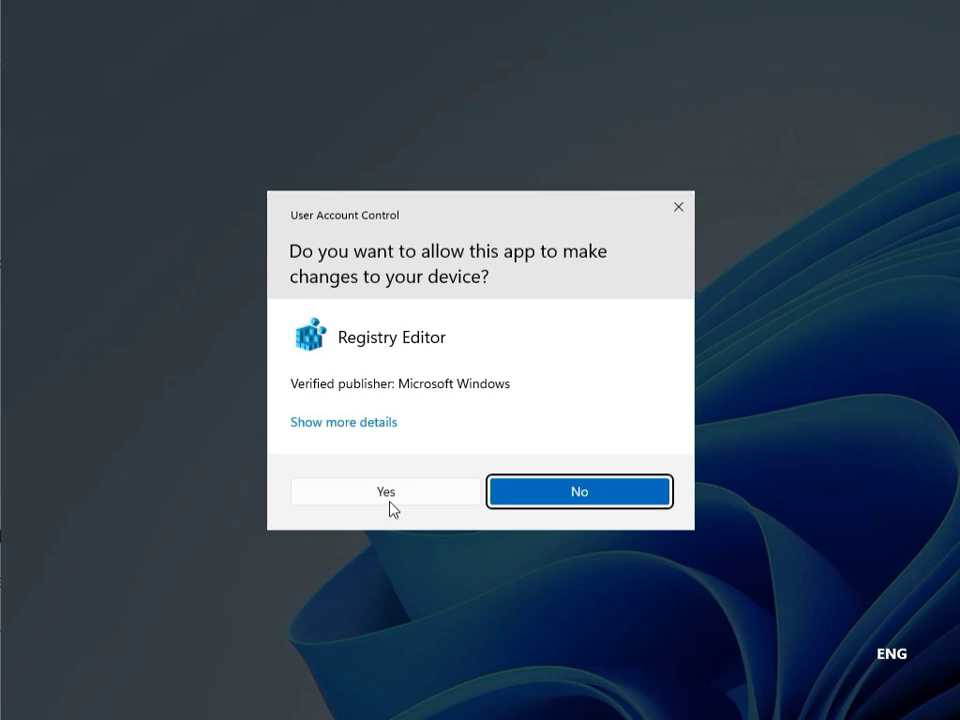
{"action": "mouse_move", "coordinate": [372, 493]}
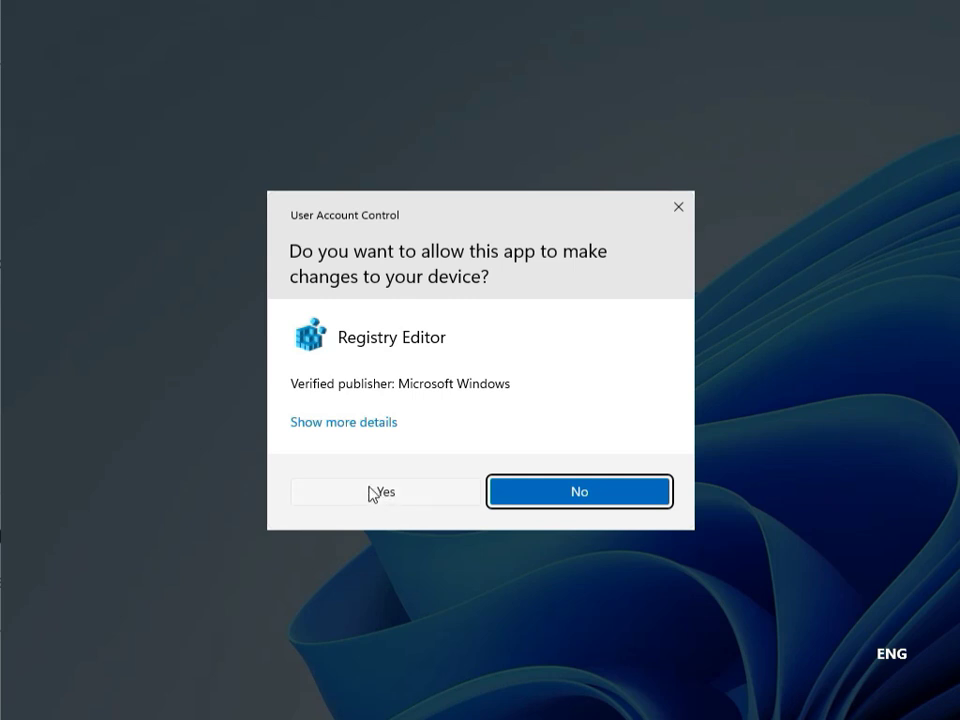
{"action": "left_click", "coordinate": [385, 492]}
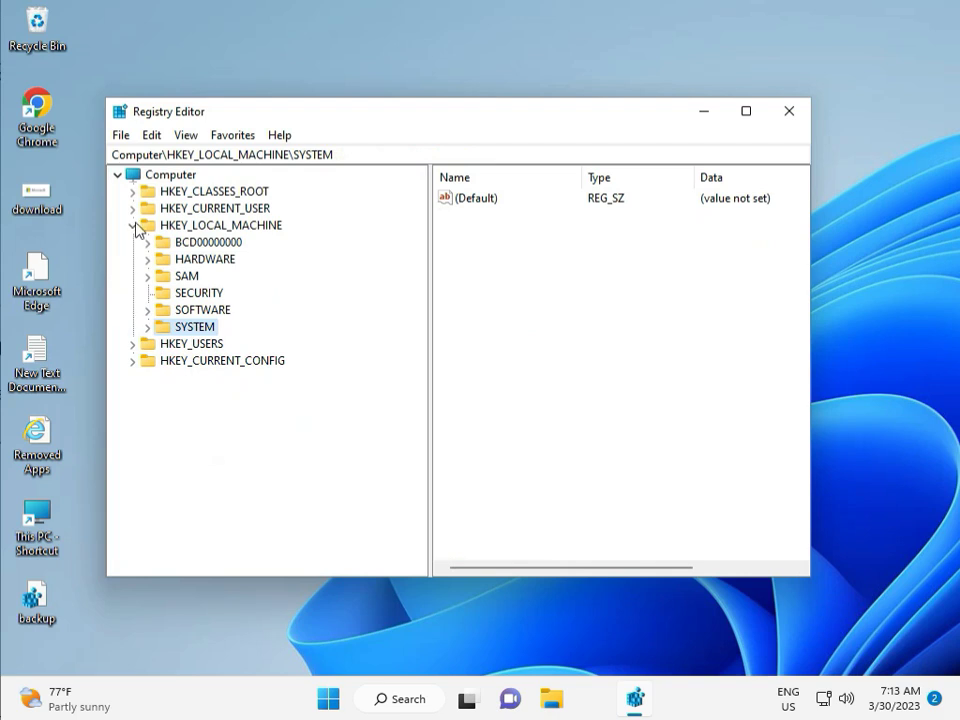
- Expand HKEY_LOCAL_MACHINE\SOFTWARE\Policies\Microsoft\Windows to inspect it, then close Registry Editor
{"action": "left_click", "coordinate": [138, 224]}
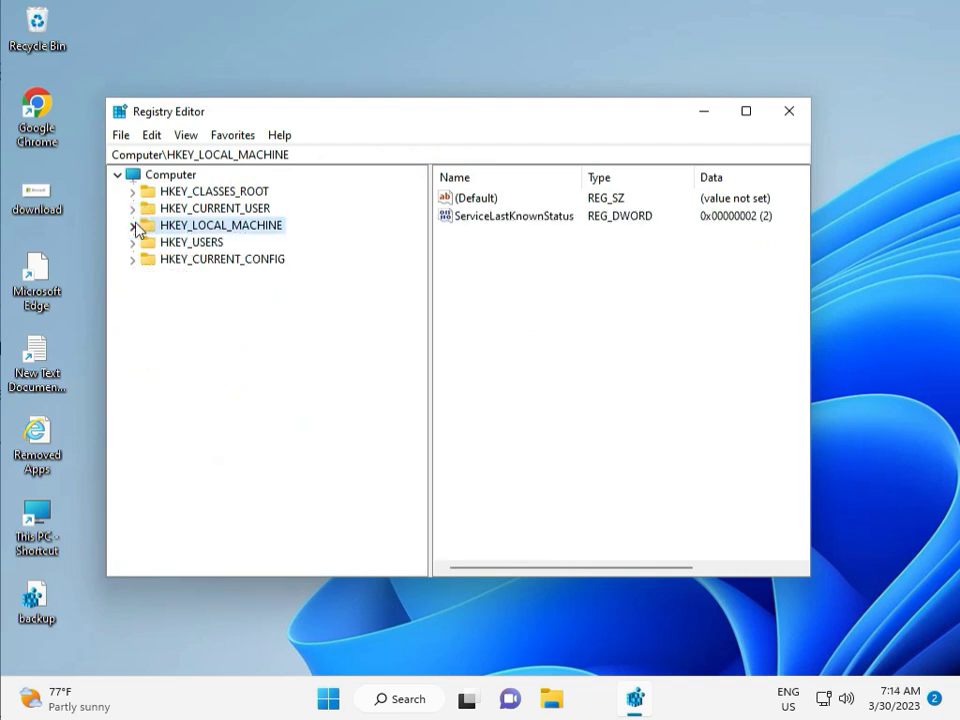
{"action": "left_click", "coordinate": [133, 225]}
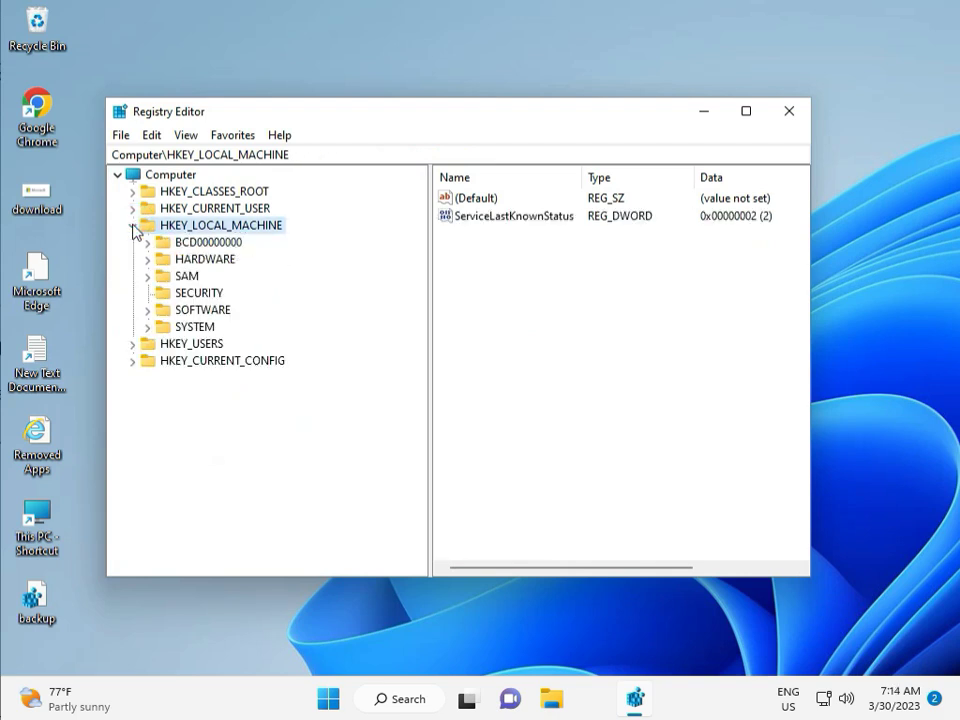
{"action": "left_click", "coordinate": [152, 309]}
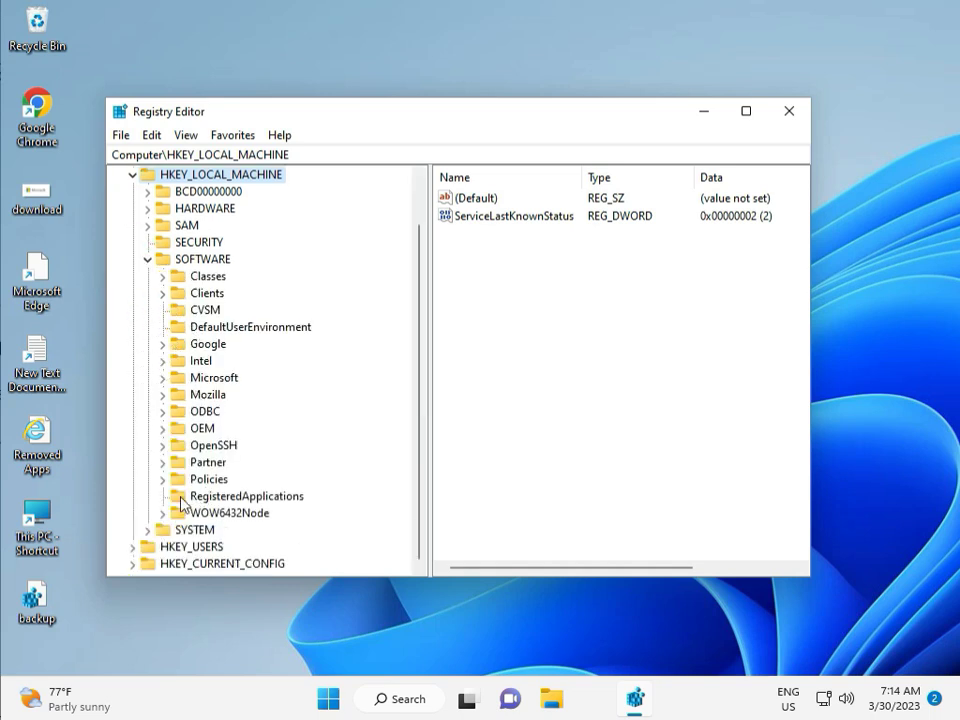
{"action": "left_click", "coordinate": [167, 479]}
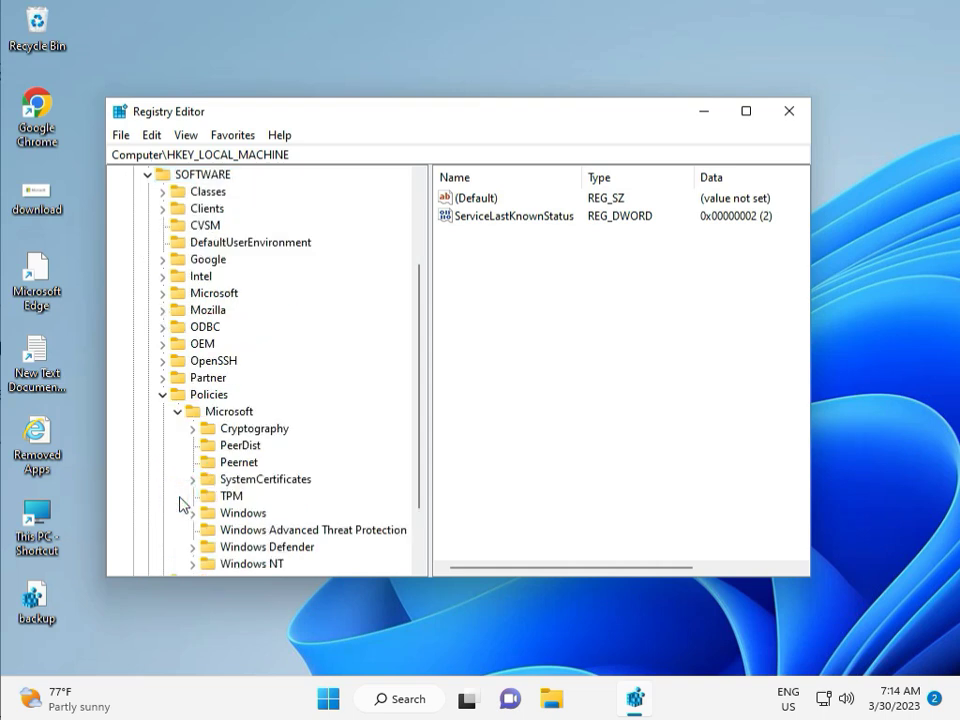
{"action": "scroll", "scroll_direction": "down", "scroll_amount": 3}
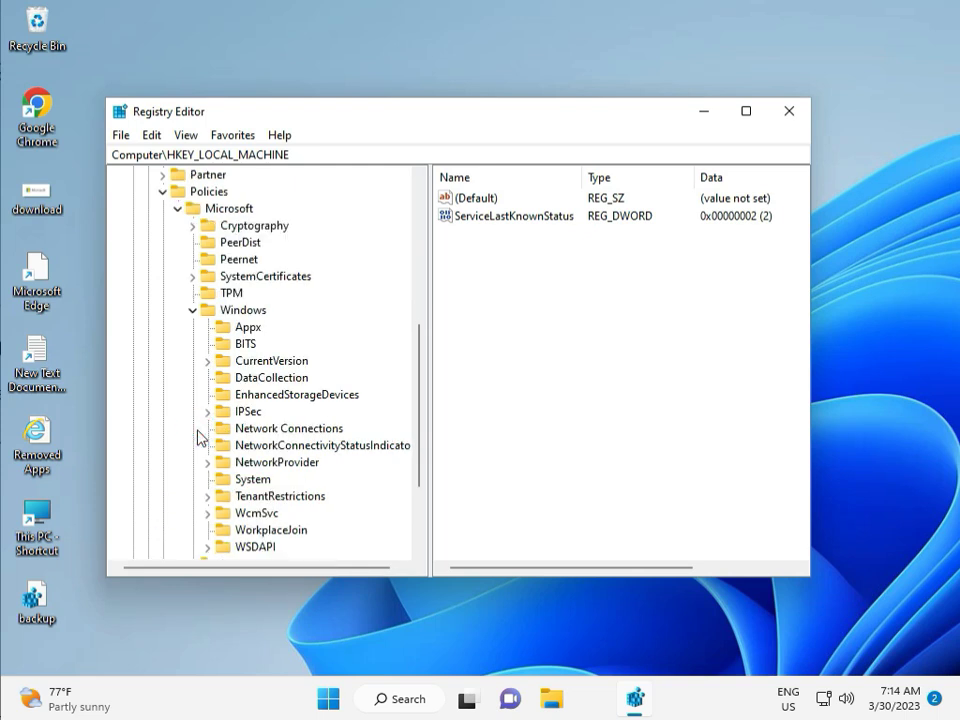
{"action": "mouse_move", "coordinate": [225, 501]}
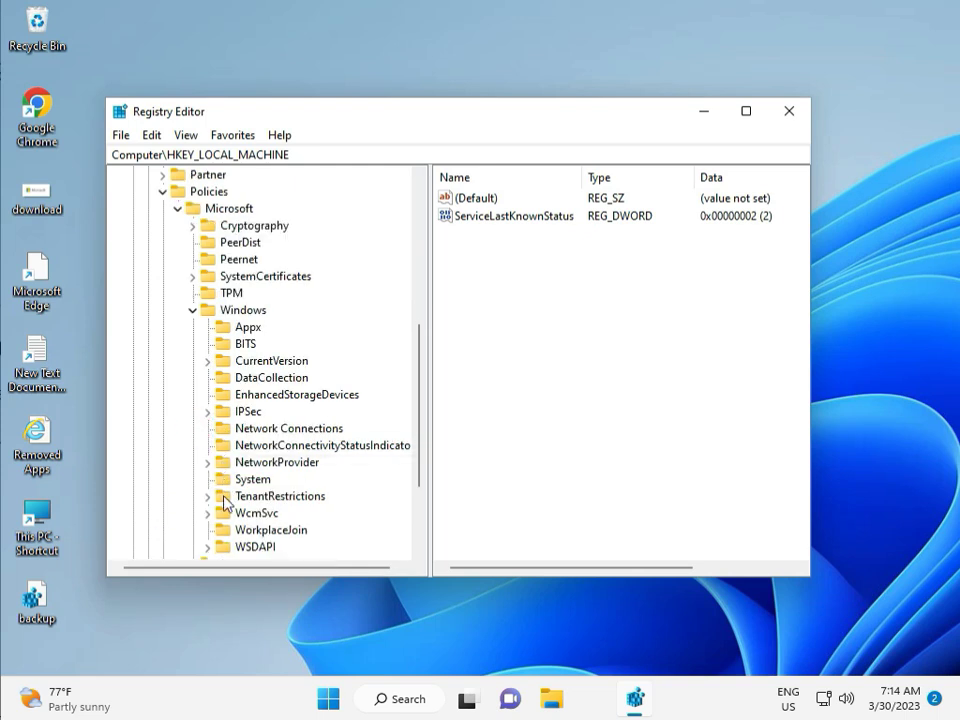
{"action": "scroll", "scroll_direction": "down", "scroll_amount": 3}
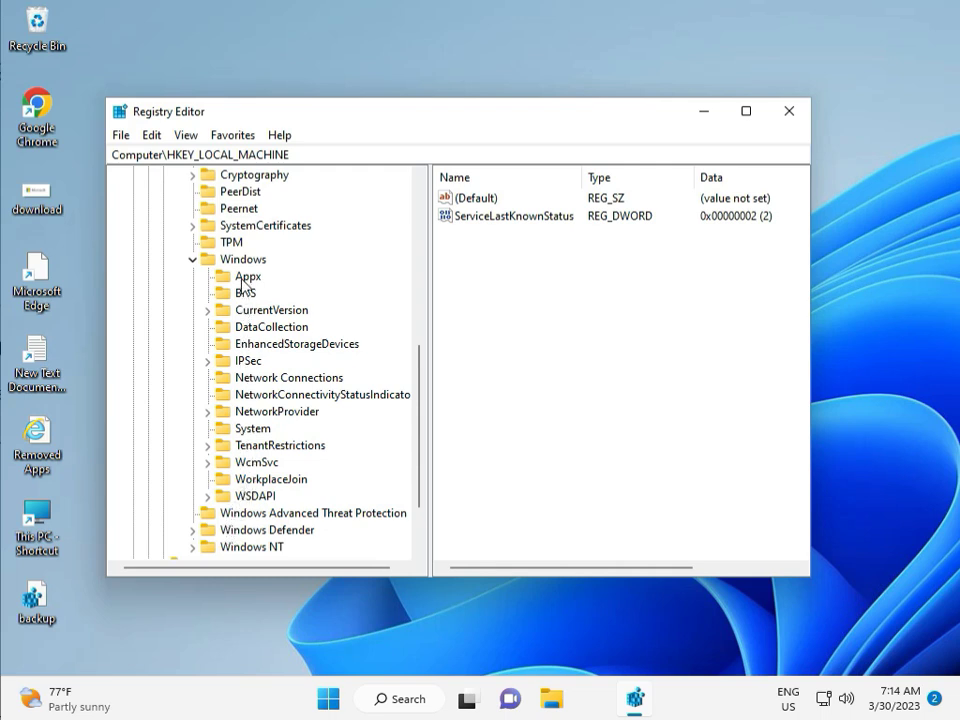
{"action": "mouse_move", "coordinate": [254, 429]}
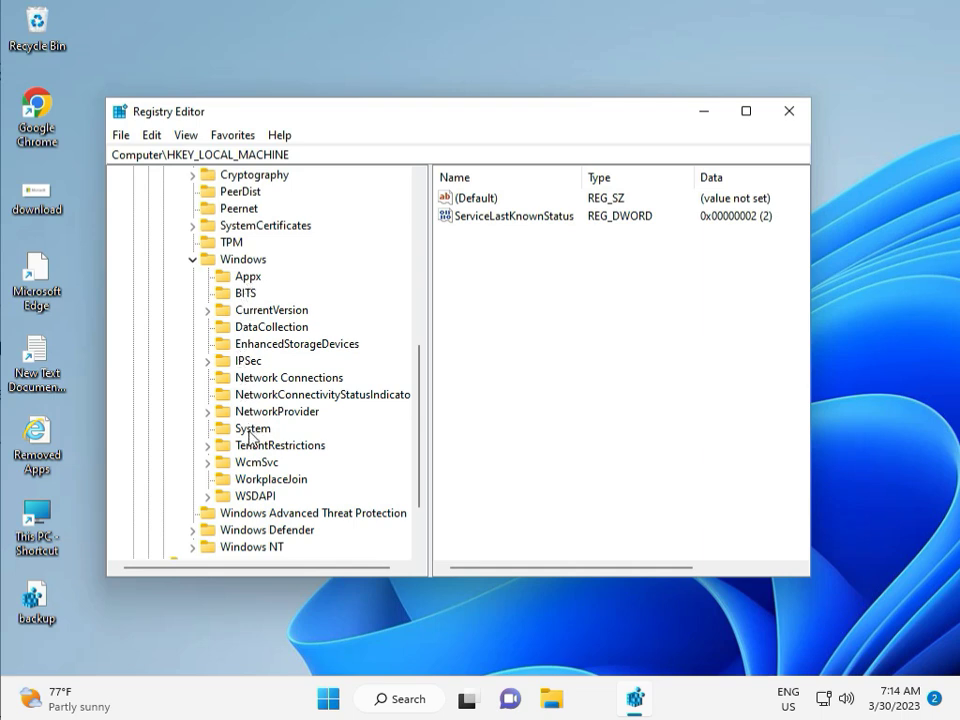
{"action": "mouse_move", "coordinate": [255, 464]}
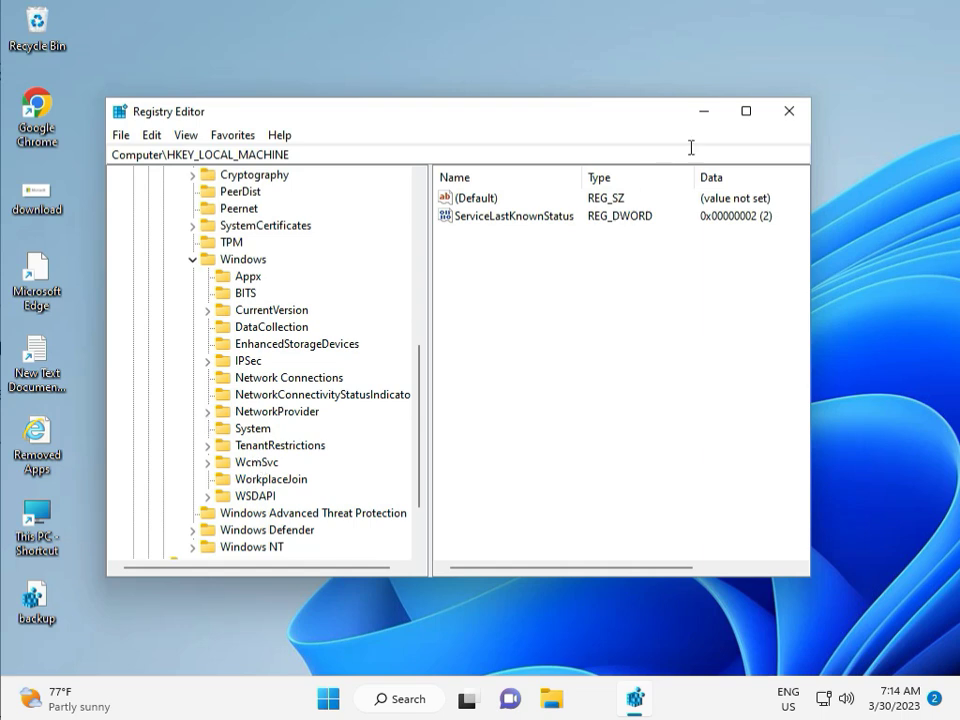
{"action": "left_click", "coordinate": [787, 110]}
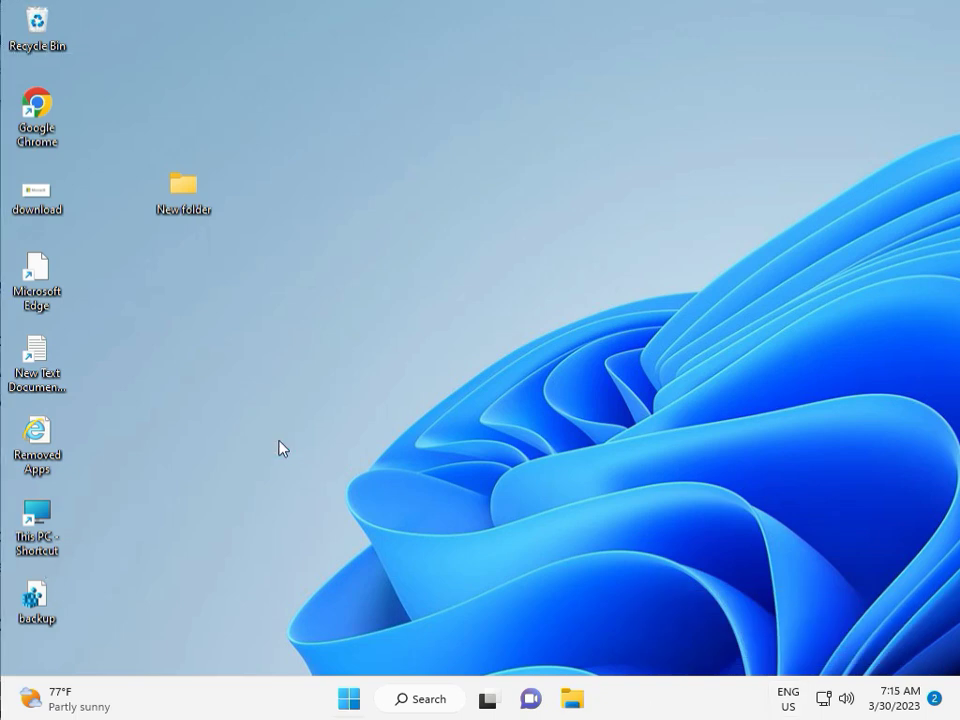
- Search for cmd and start Command Prompt as administrator, approving UAC
{"action": "type", "text": "cmd"}
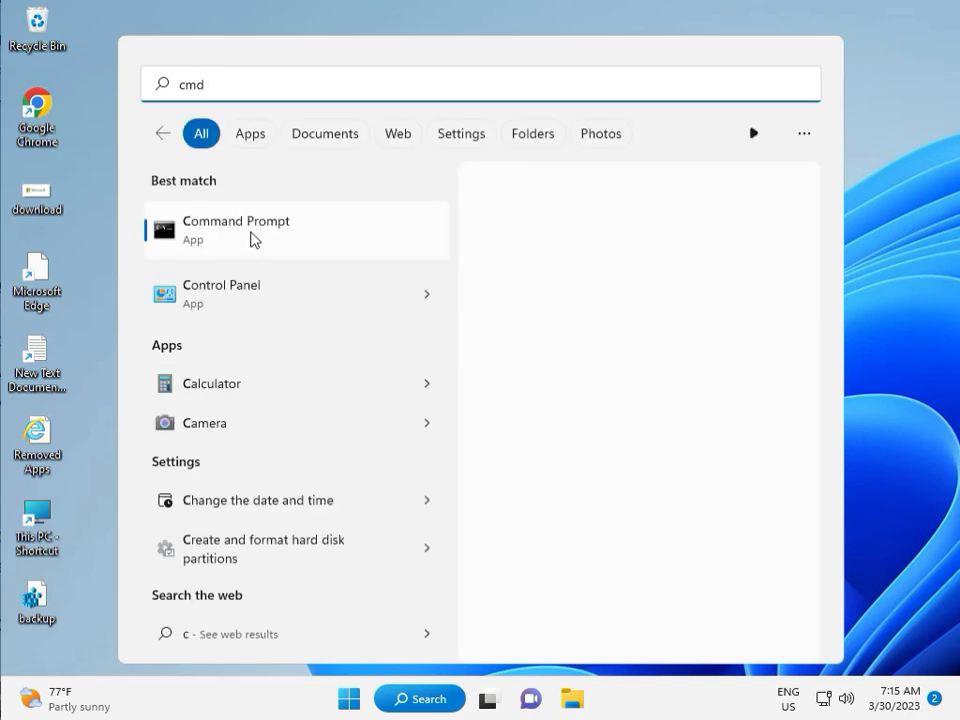
{"action": "mouse_move", "coordinate": [283, 264]}
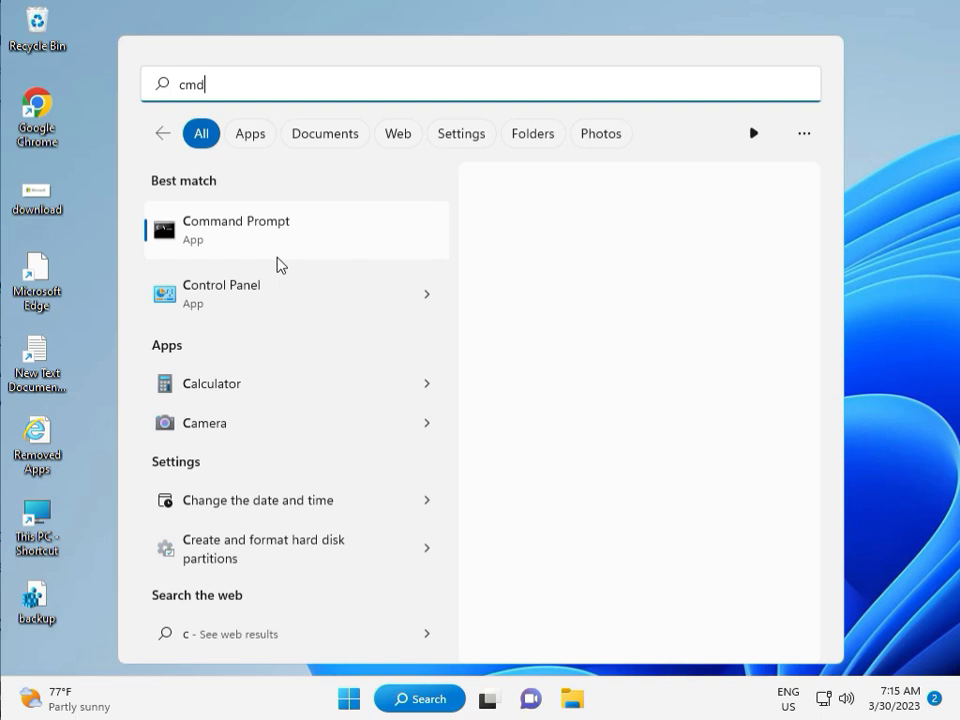
{"action": "mouse_move", "coordinate": [270, 240]}
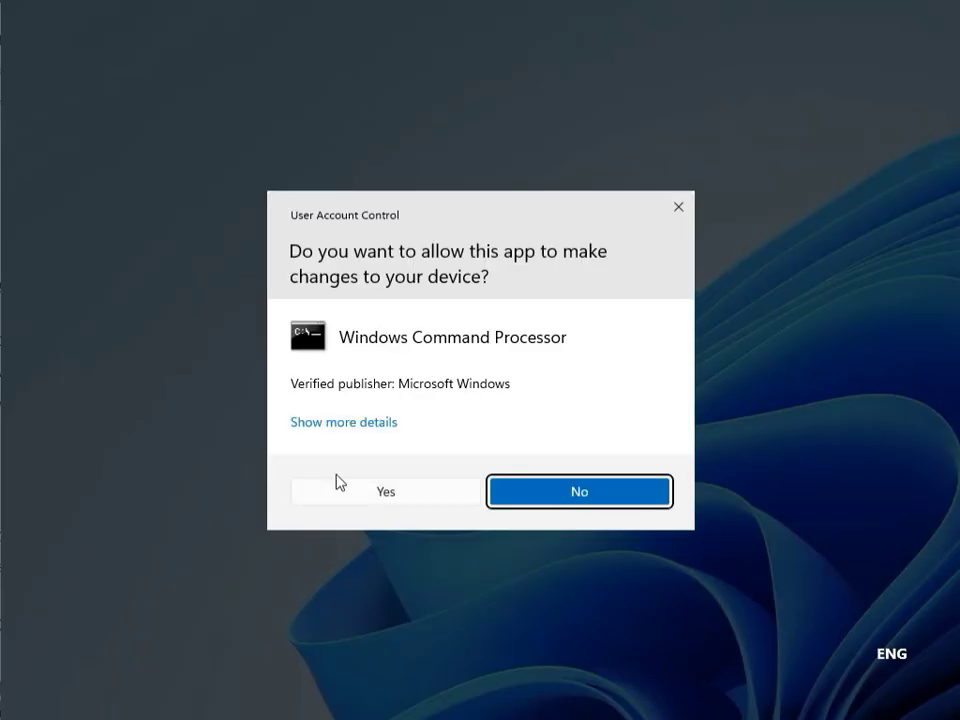
{"action": "left_click", "coordinate": [386, 491]}
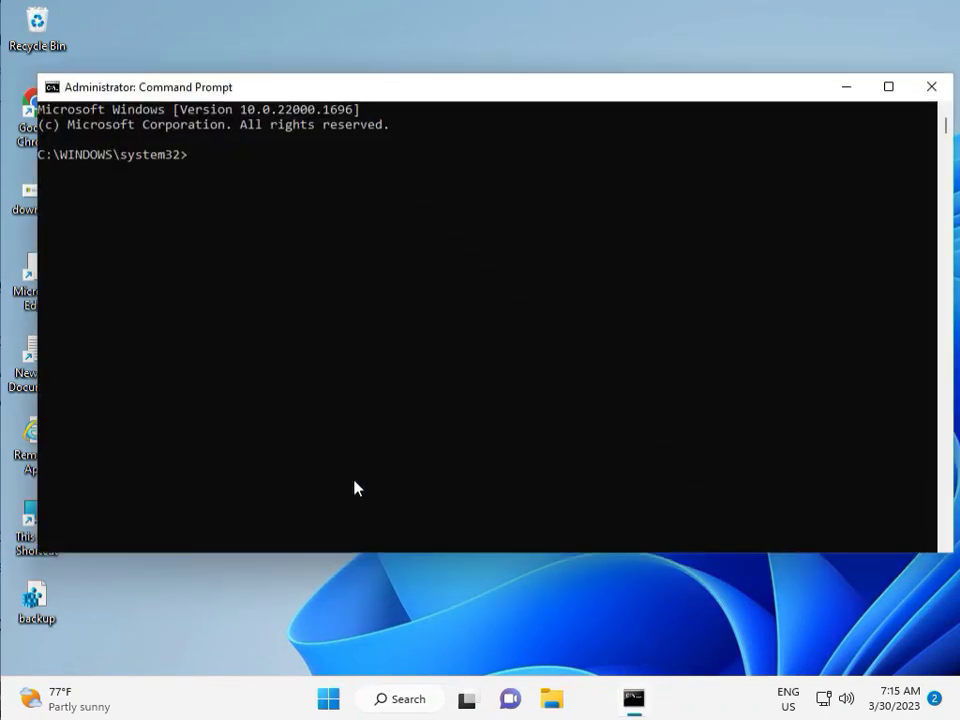
- Run chkdsk /f /r, answer Y to schedule it at restart, and close the window
{"action": "type", "text": "ch"}
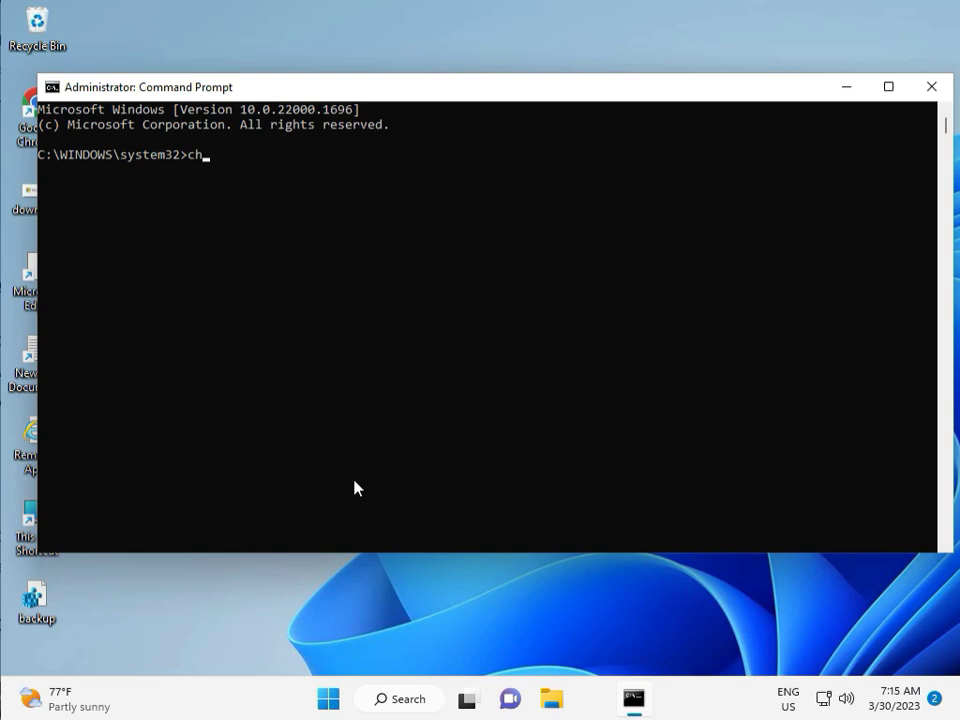
{"action": "type", "text": "kd"}
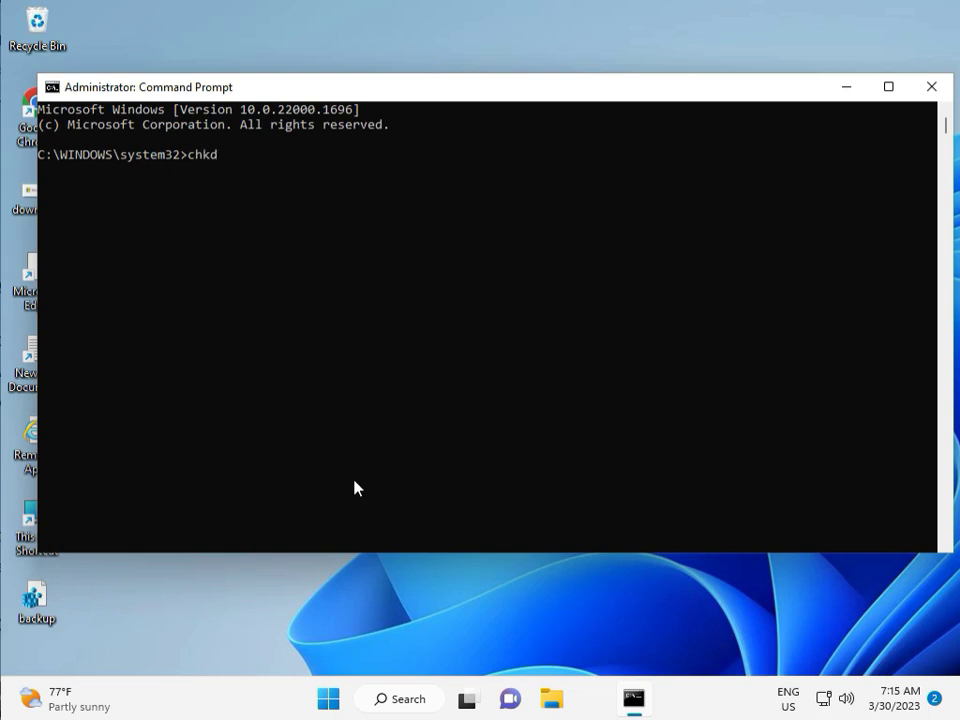
{"action": "type", "text": "sk"}
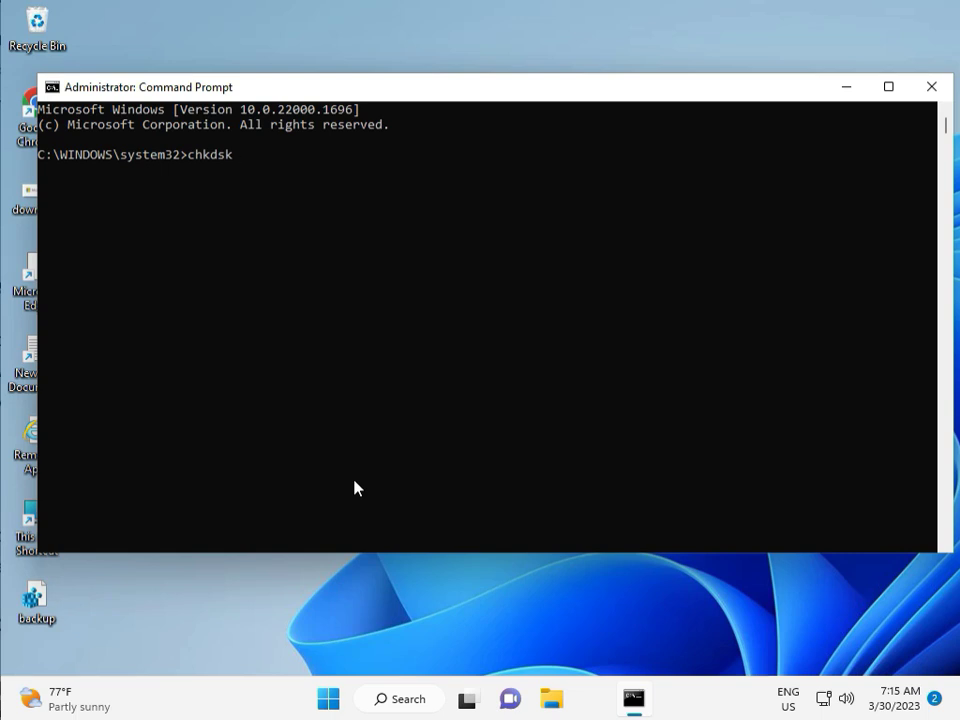
{"action": "type", "text": "/"}
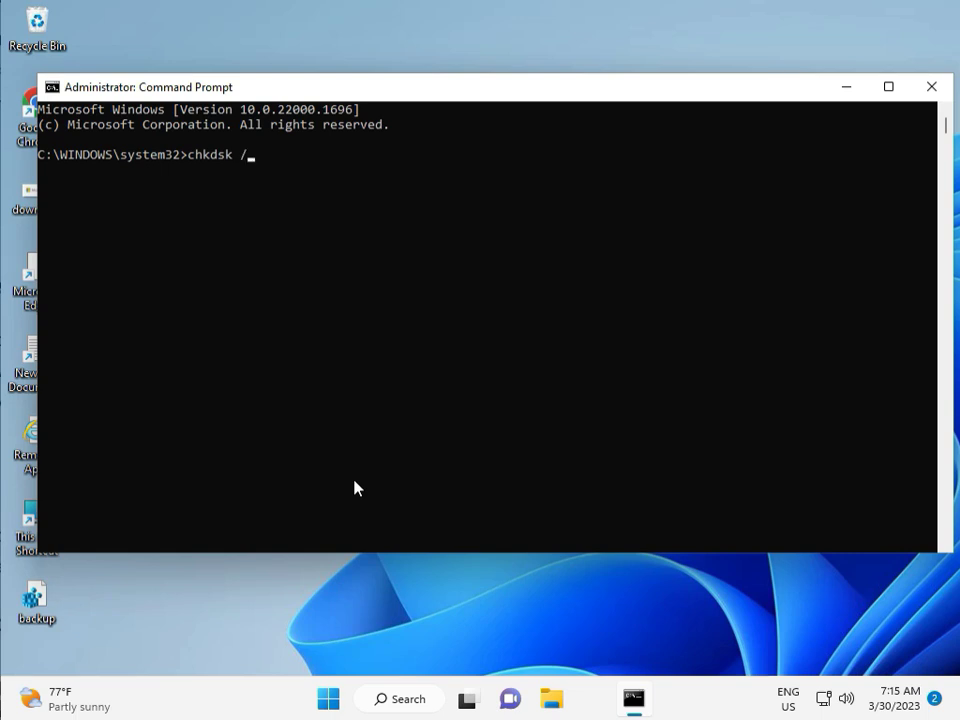
{"action": "type", "text": "f"}
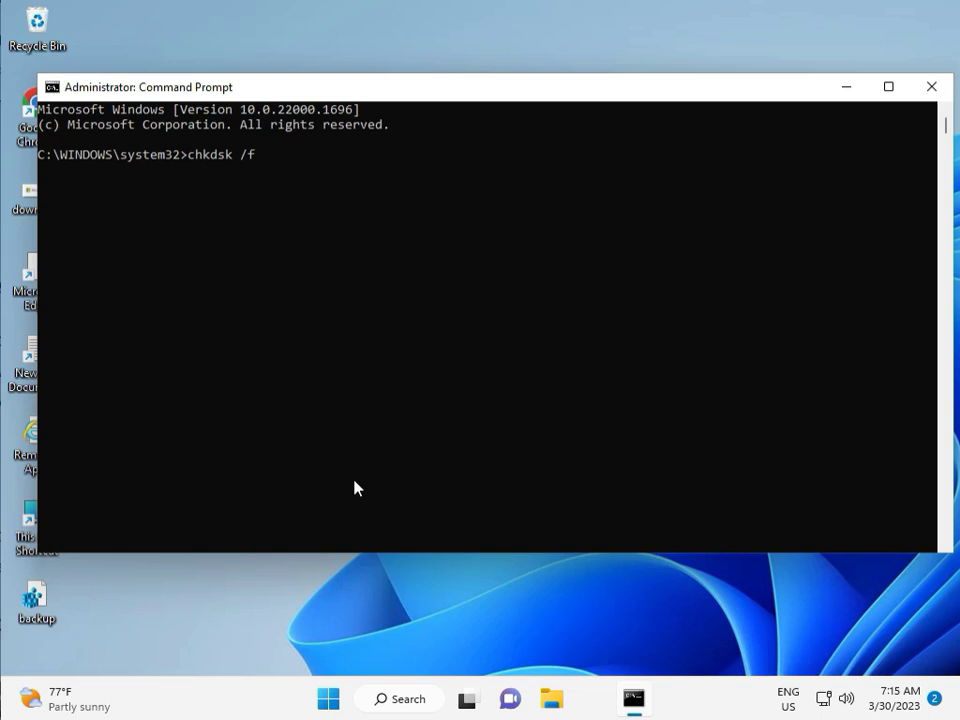
{"action": "type", "text": "/"}
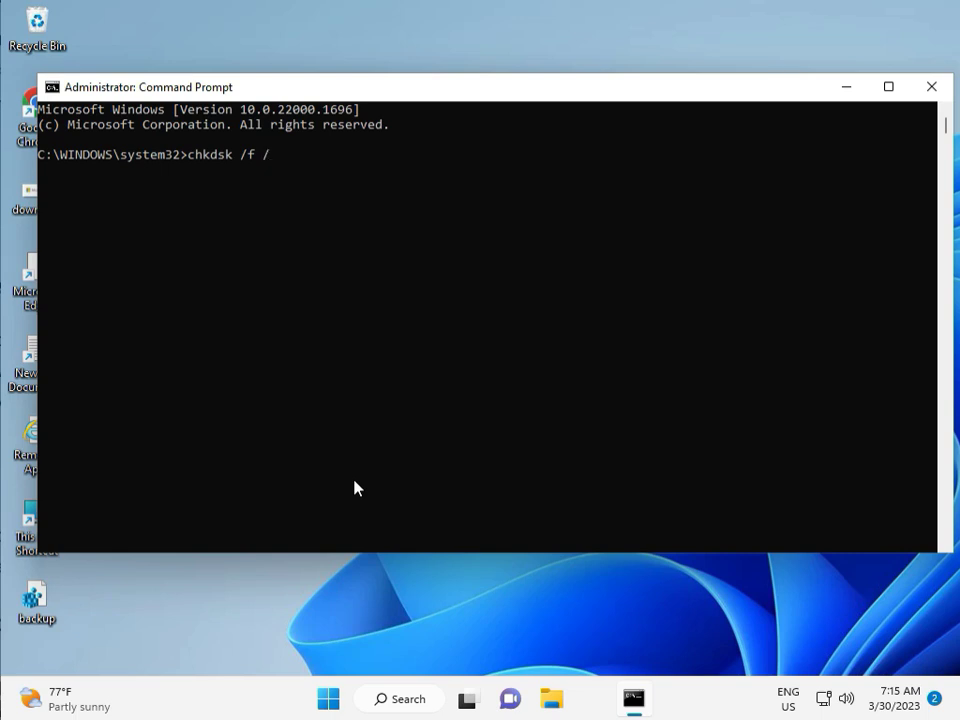
{"action": "type", "text": "r"}
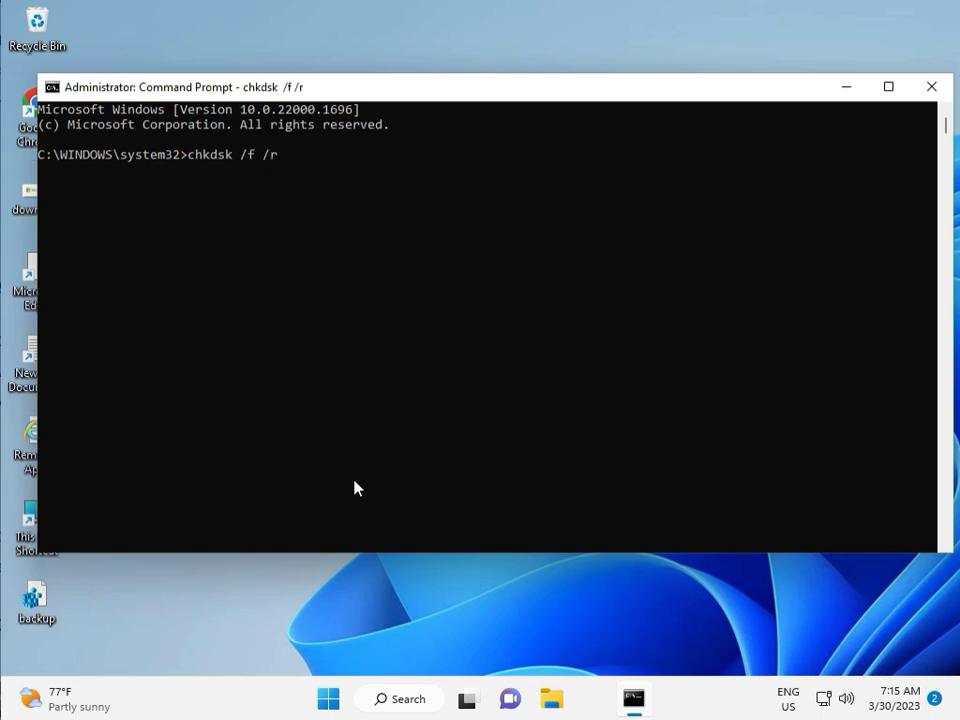
{"action": "key", "text": "Enter"}
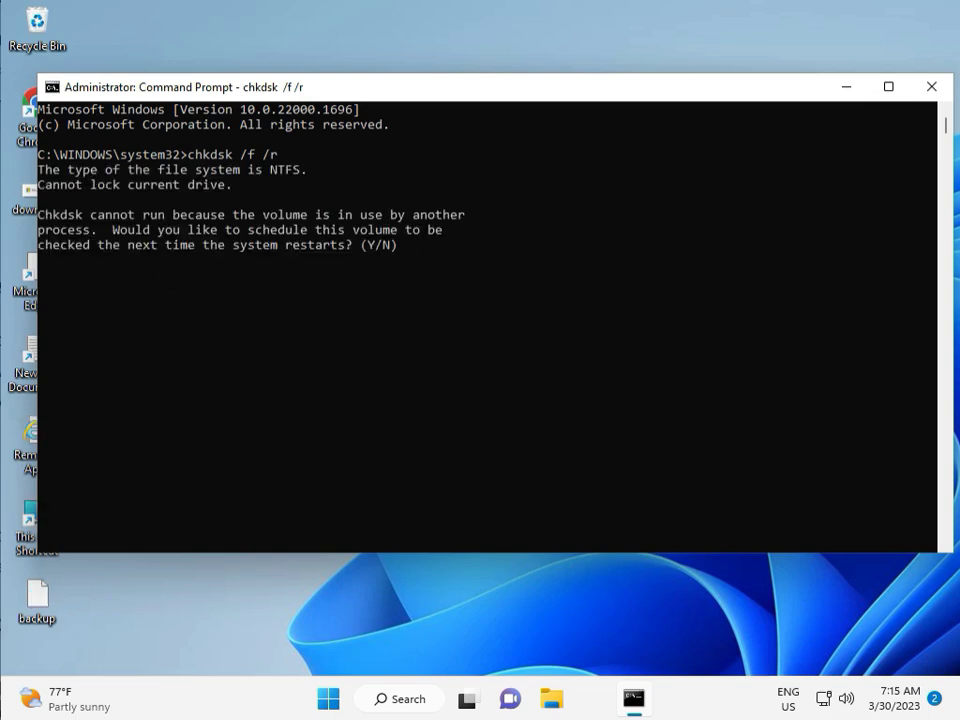
{"action": "mouse_move", "coordinate": [247, 218]}
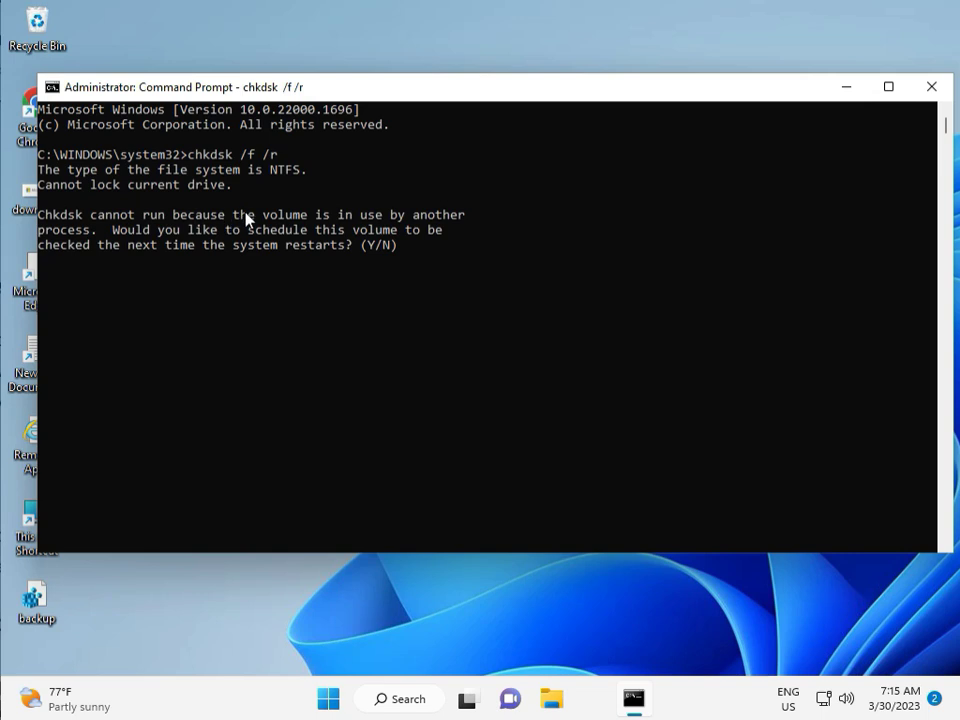
{"action": "mouse_move", "coordinate": [172, 262]}
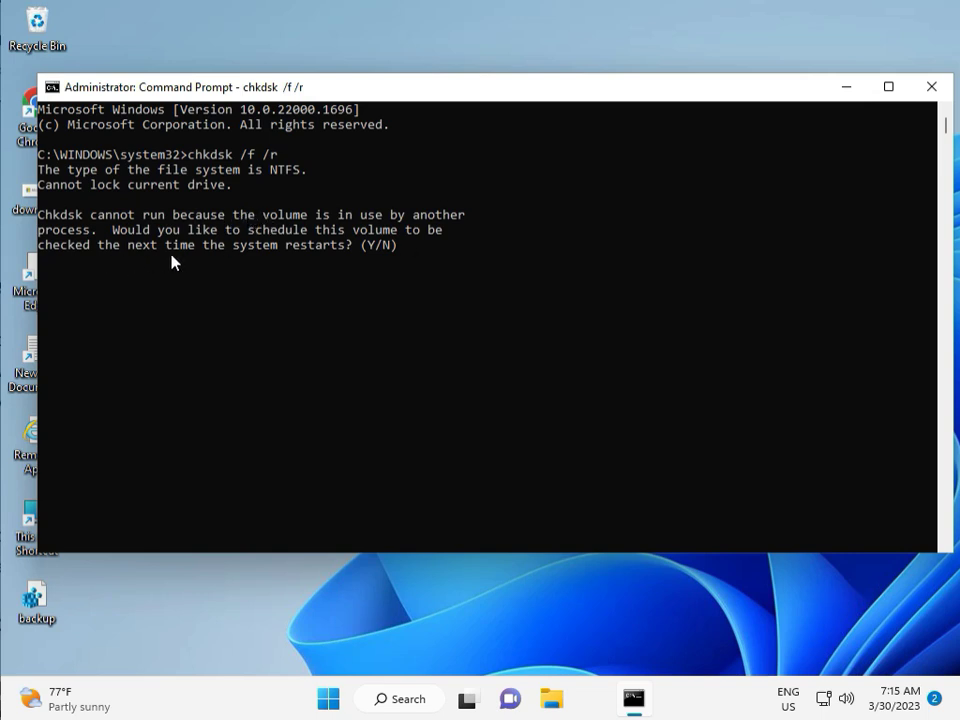
{"action": "type", "text": "y"}
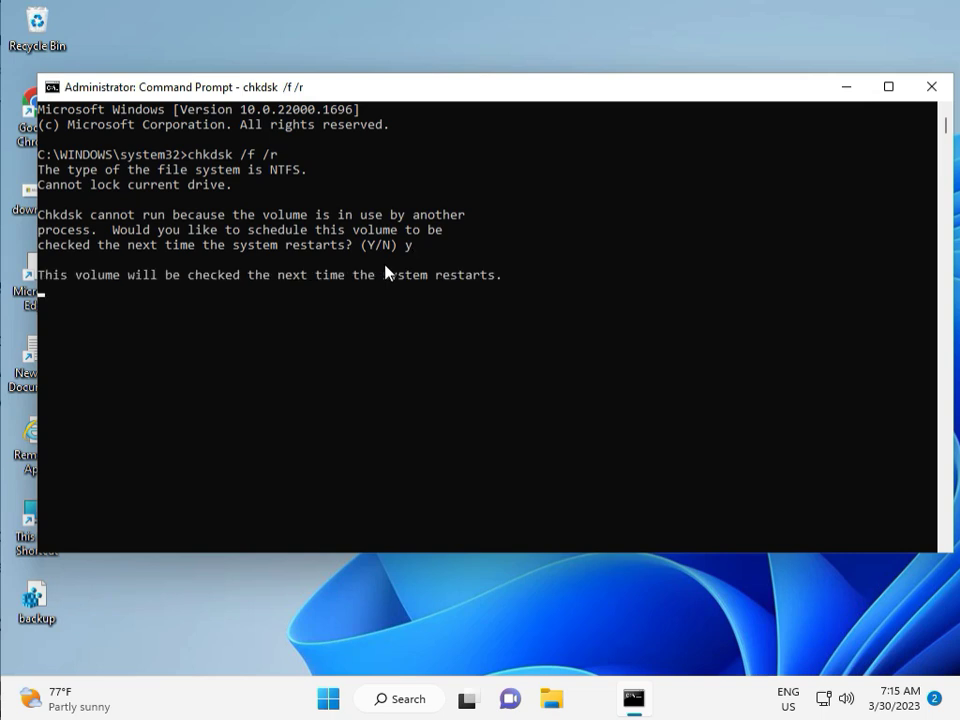
{"action": "key", "text": "enter"}
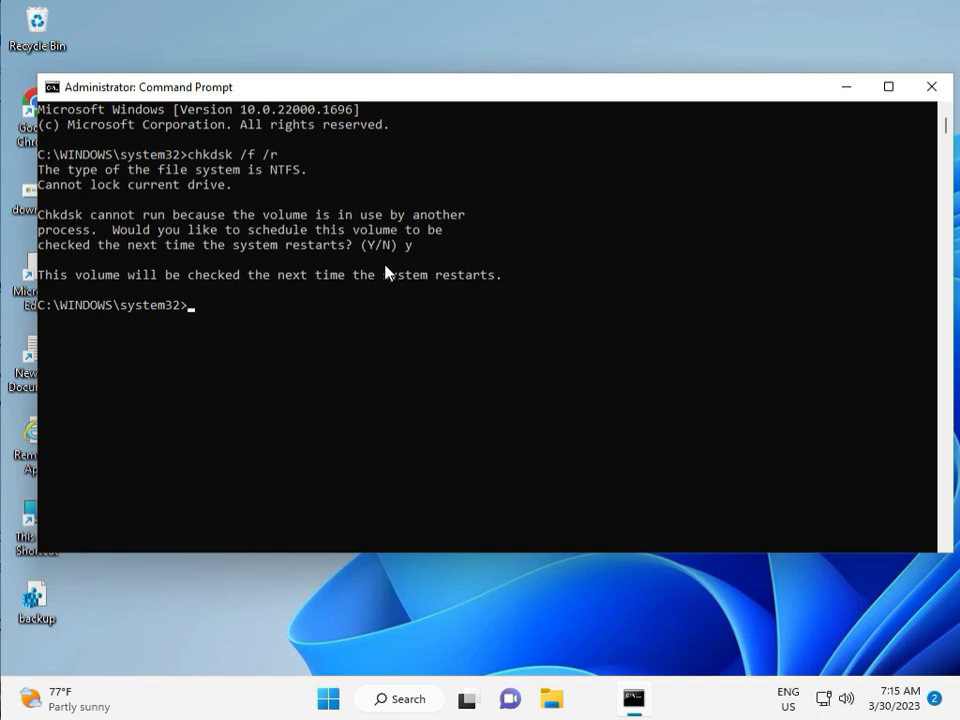
{"action": "mouse_move", "coordinate": [262, 262]}
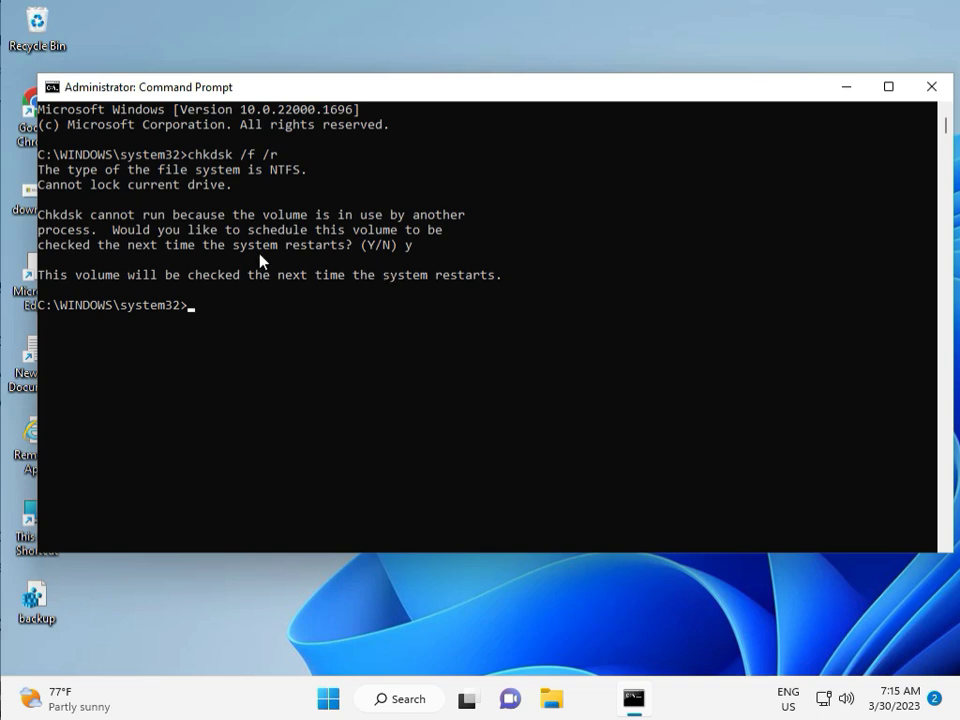
{"action": "mouse_move", "coordinate": [262, 248]}
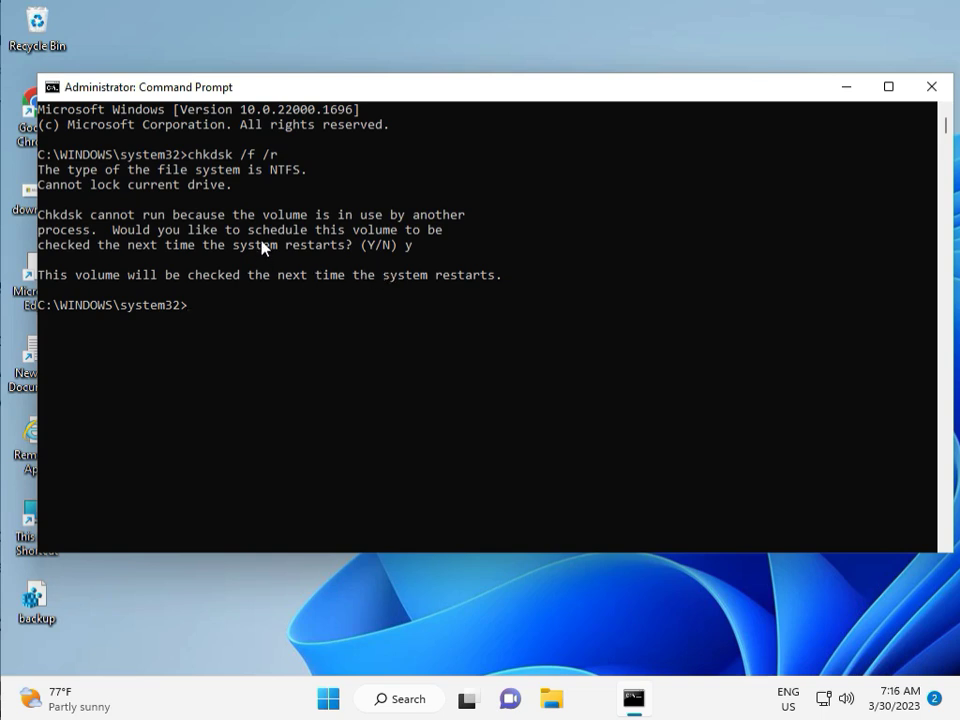
{"action": "mouse_move", "coordinate": [165, 341]}
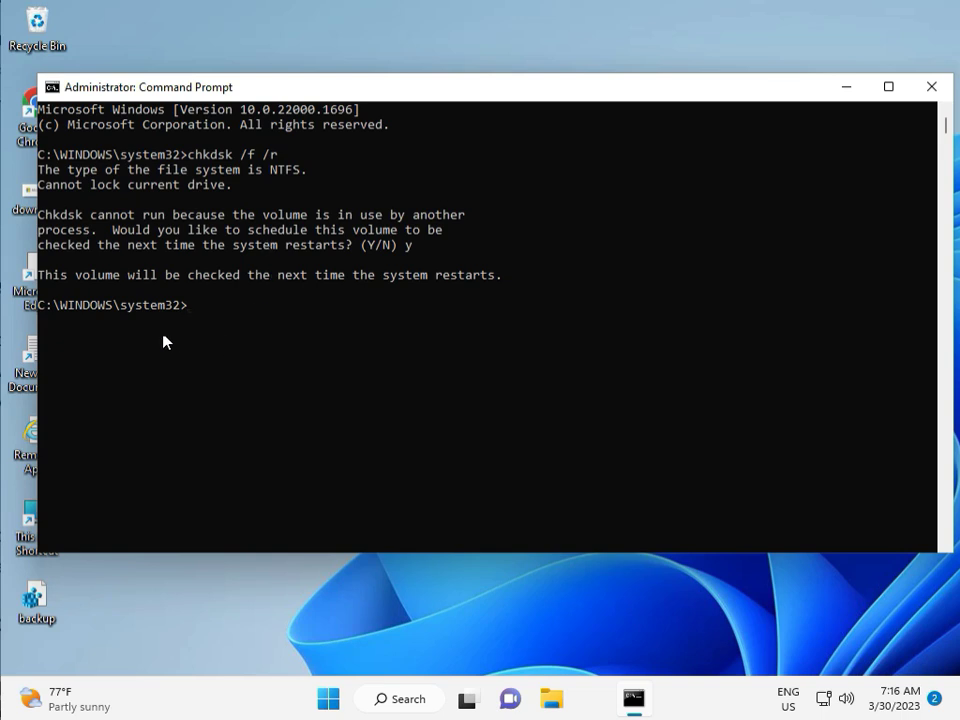
{"action": "mouse_move", "coordinate": [195, 314]}
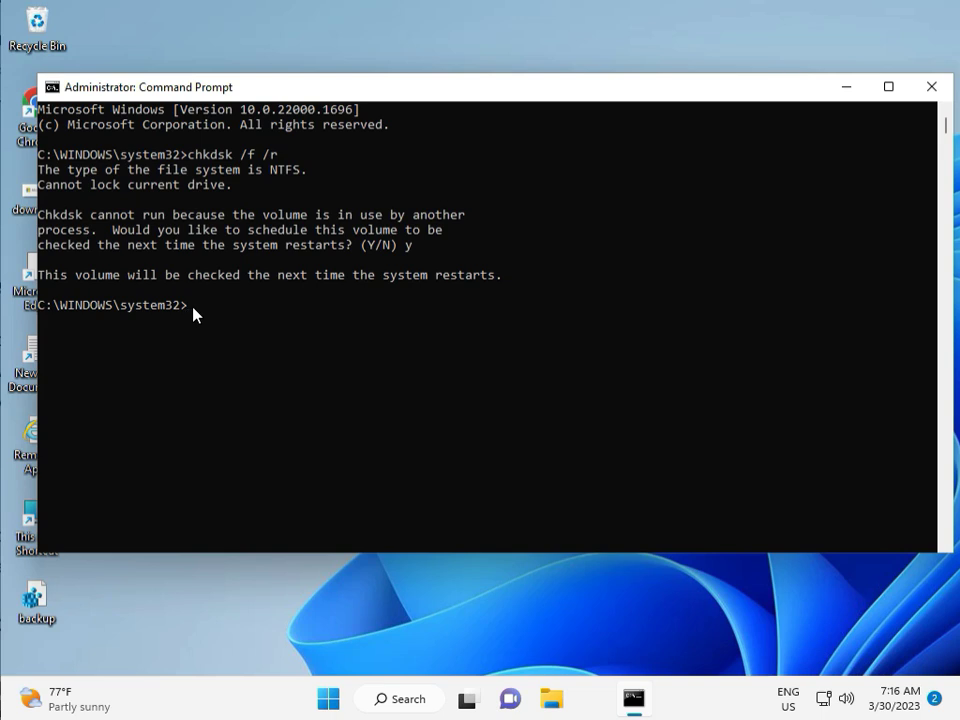
{"action": "mouse_move", "coordinate": [918, 110]}
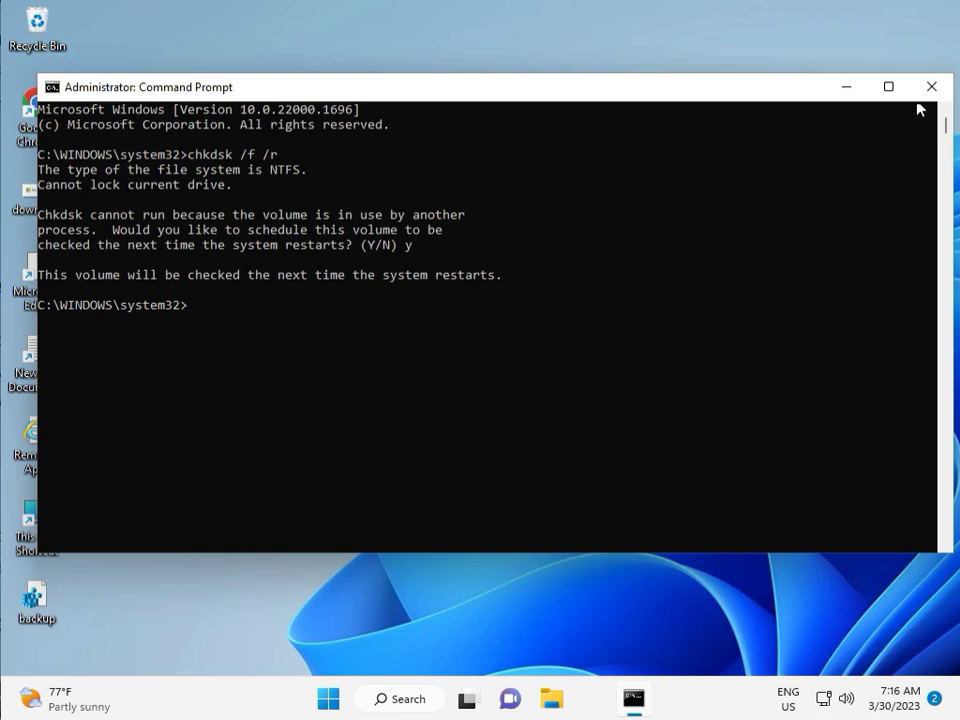
{"action": "left_click", "coordinate": [926, 86]}
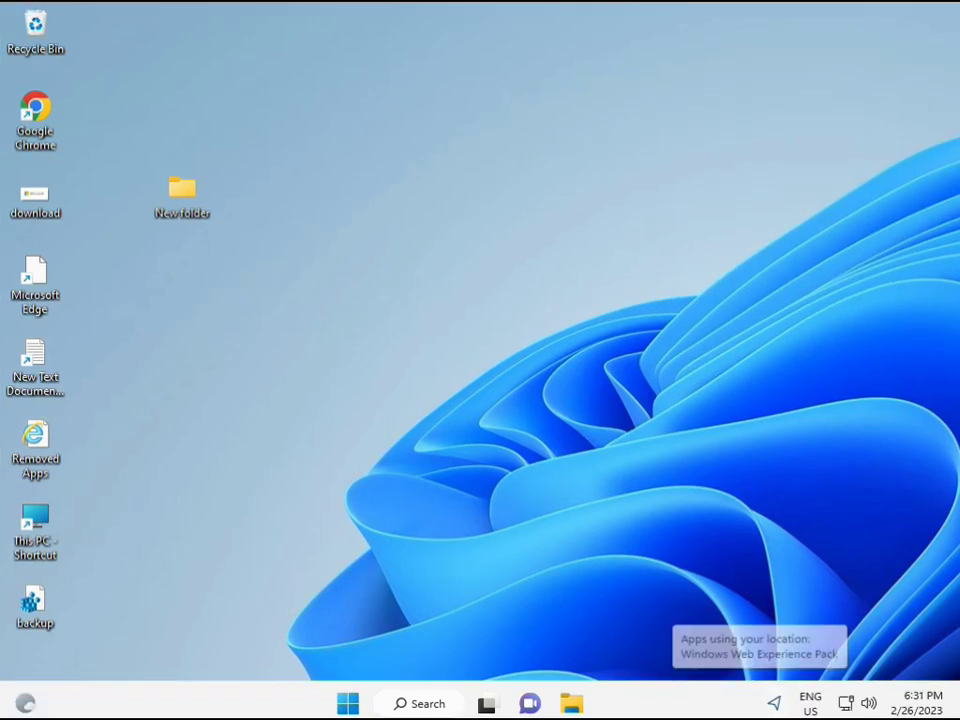
- Find Command Prompt in Windows search and launch it elevated, approving UAC
{"action": "left_click", "coordinate": [347, 703]}
{"action": "type", "text": "cmd"}
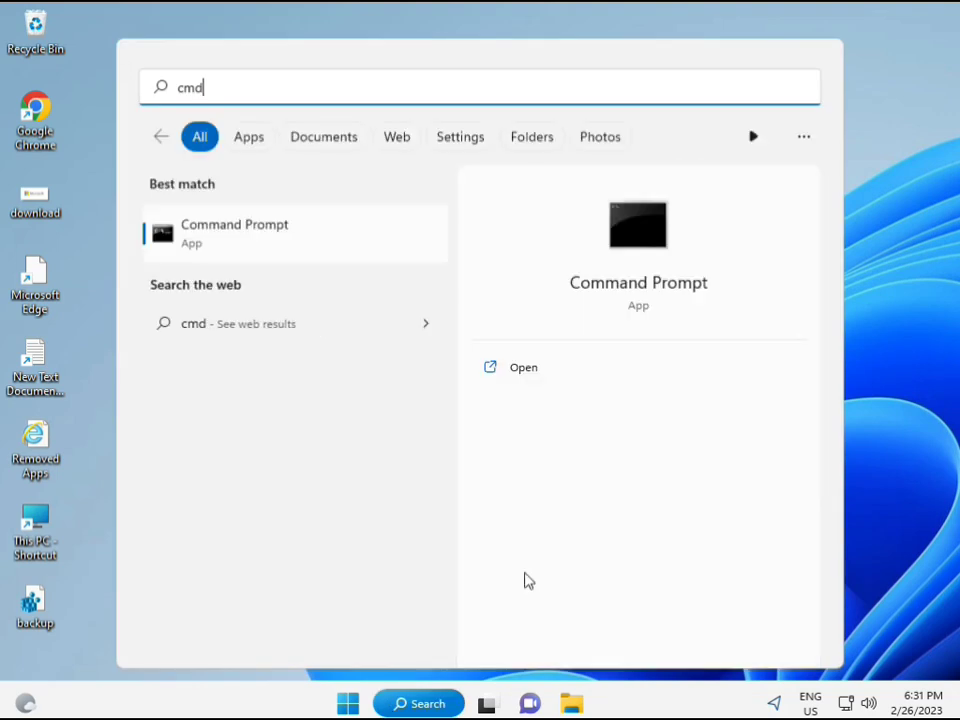
{"action": "mouse_move", "coordinate": [207, 237]}
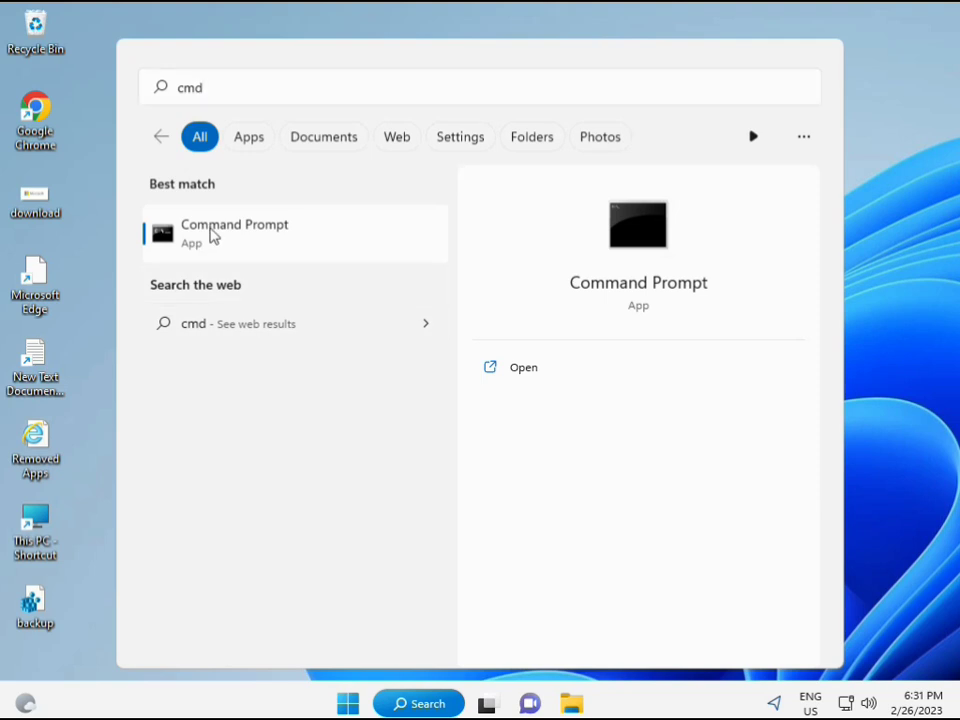
{"action": "mouse_move", "coordinate": [246, 242]}
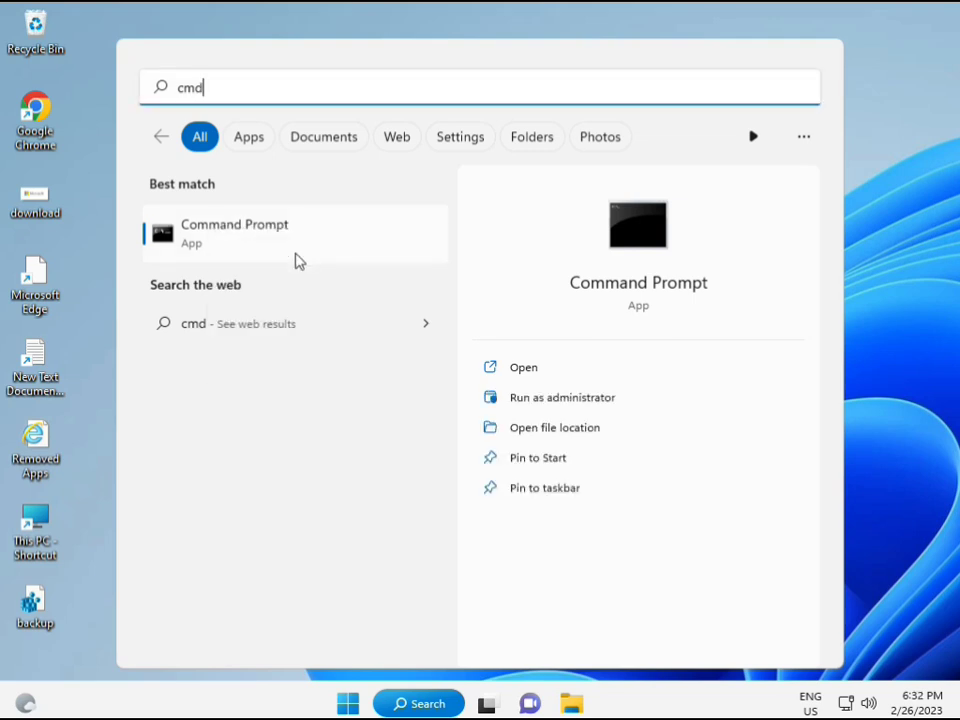
{"action": "left_click", "coordinate": [562, 397]}
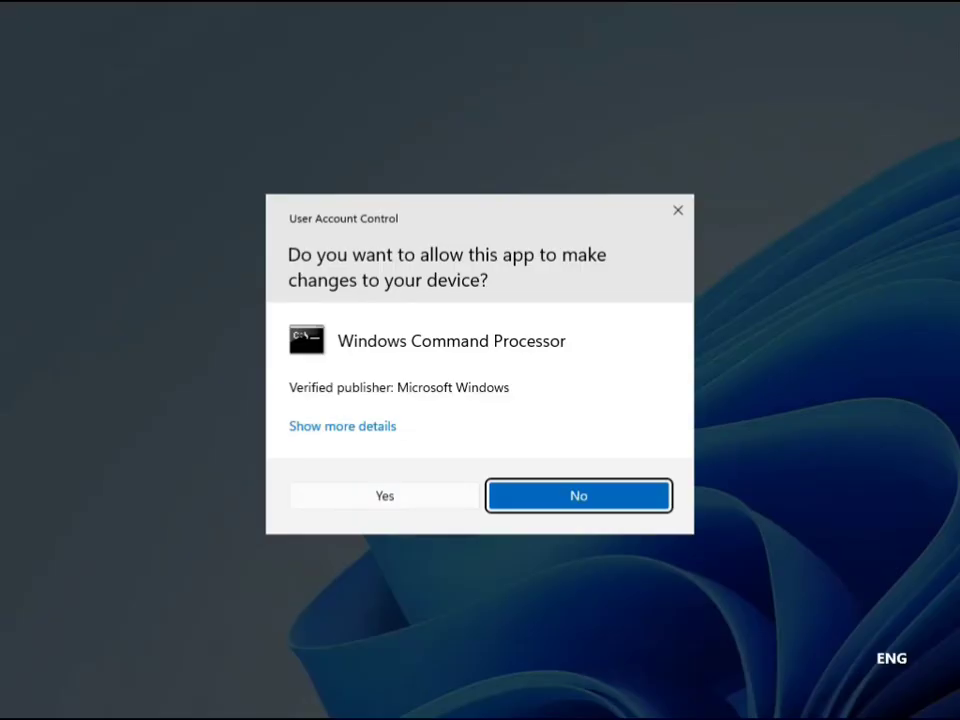
{"action": "left_click", "coordinate": [384, 495]}
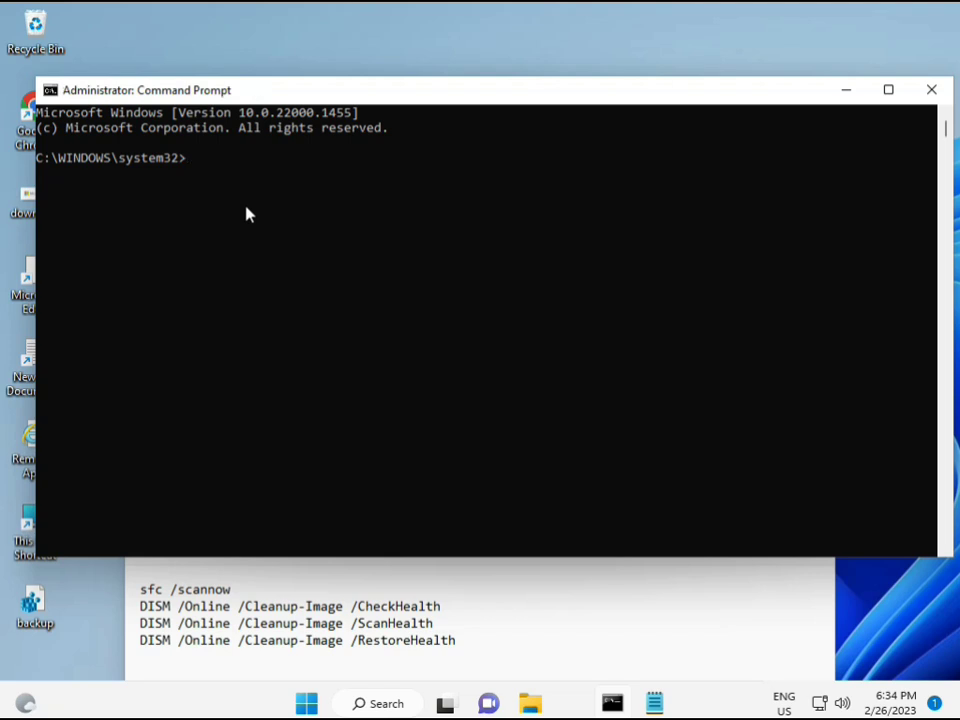
- Run sfc /scannow to completion, then enter DISM /Online /Cleanup-Image /CheckHealth
{"action": "type", "text": "sfc /scanno"}
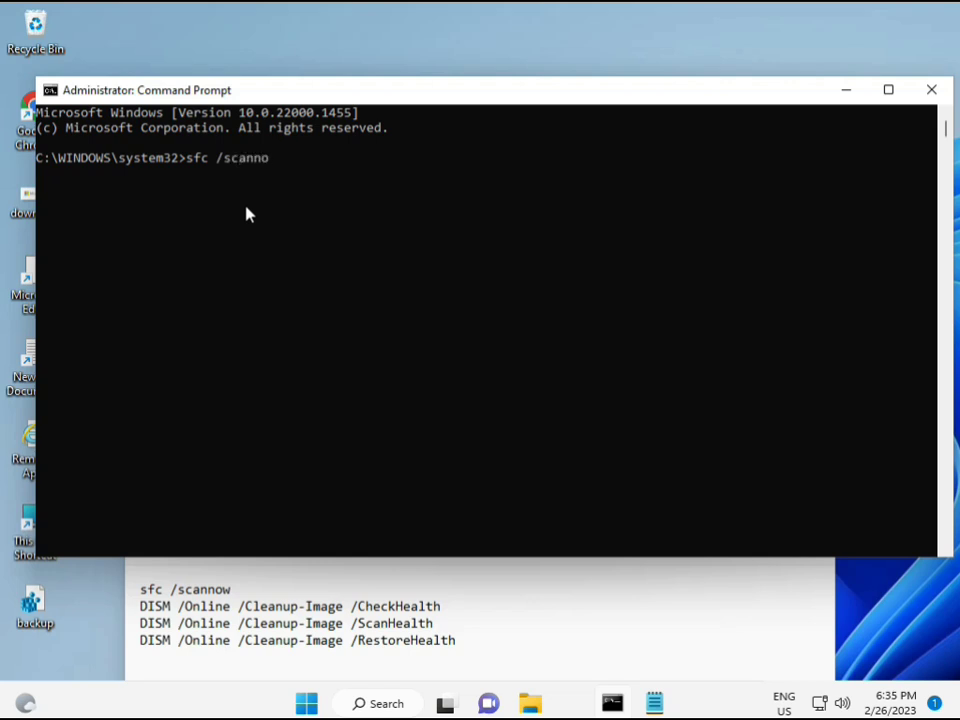
{"action": "type", "text": "w"}
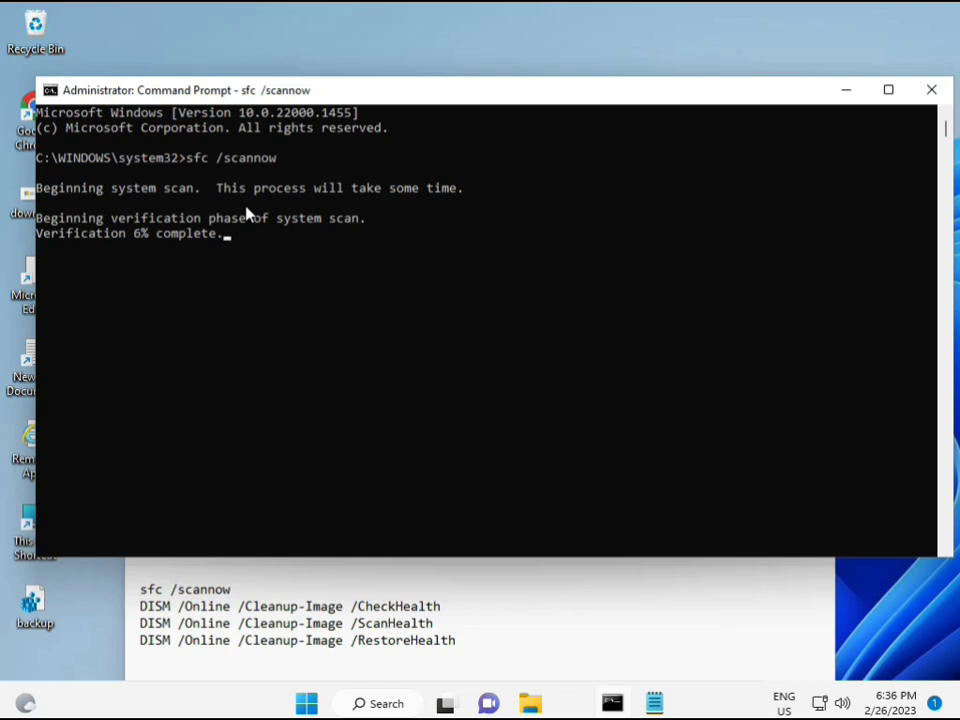
{"action": "mouse_move", "coordinate": [634, 558]}
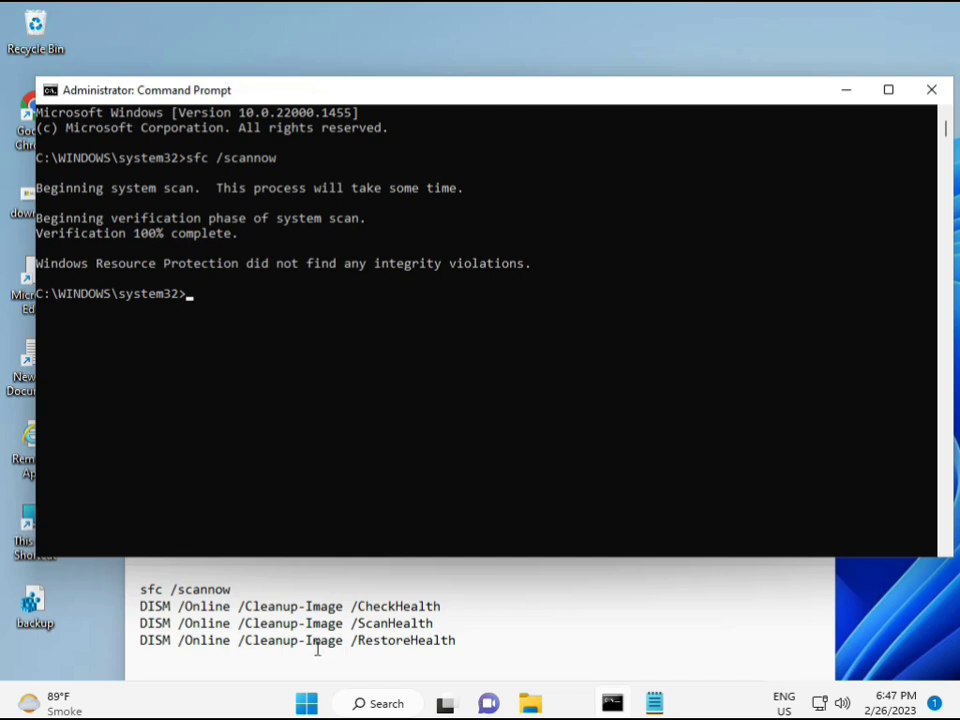
{"action": "double_click", "coordinate": [290, 606]}
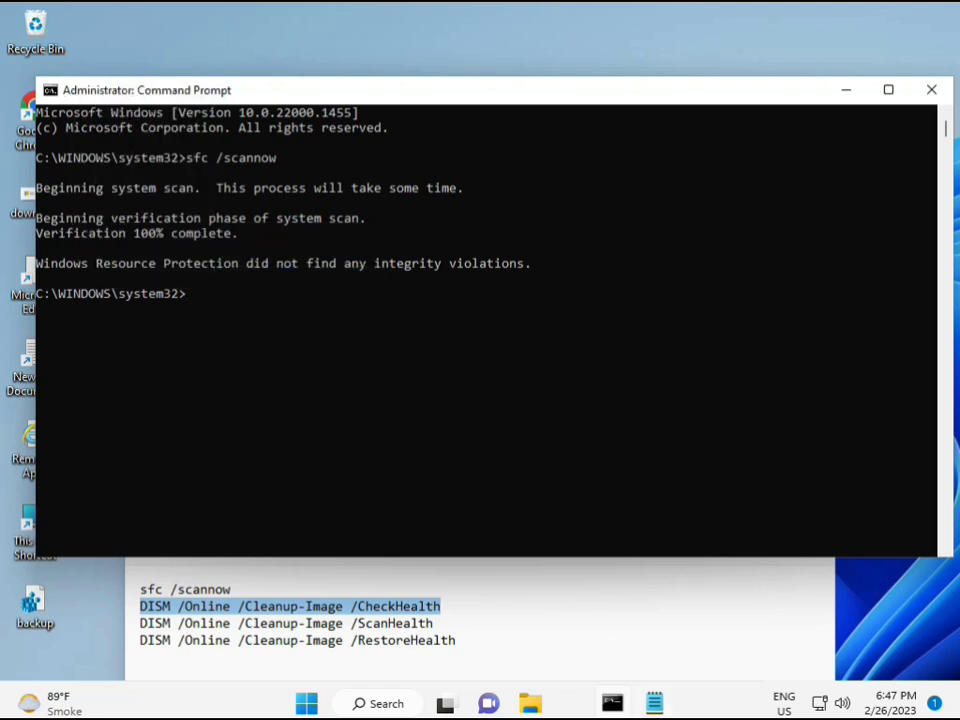
{"action": "type", "text": "DISM /Online /Cleanup-Image /CheckHealth"}
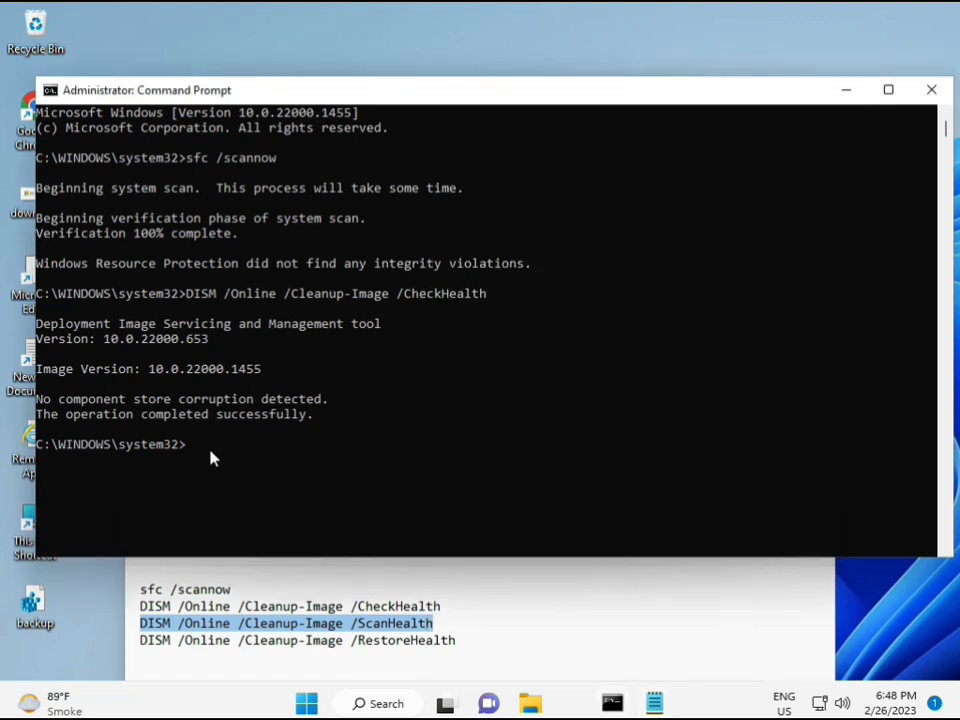
{"action": "mouse_move", "coordinate": [193, 450]}
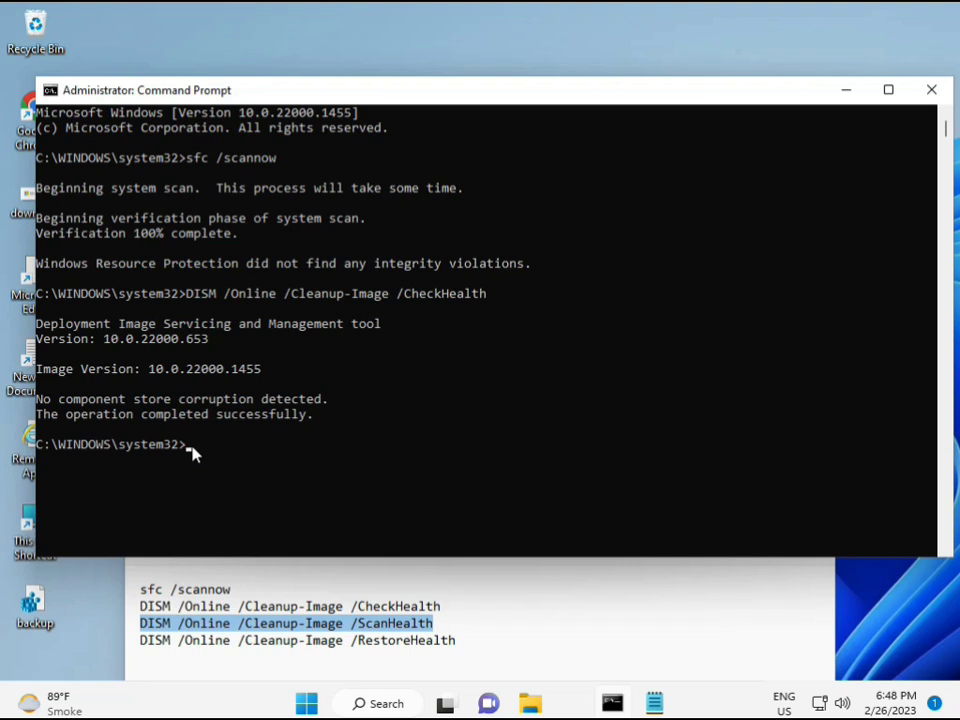
- Run DISM /Online /Cleanup-Image /ScanHealth in Command Prompt
{"action": "type", "text": "DISM /Online /Cleanup-Image /ScanHealth"}
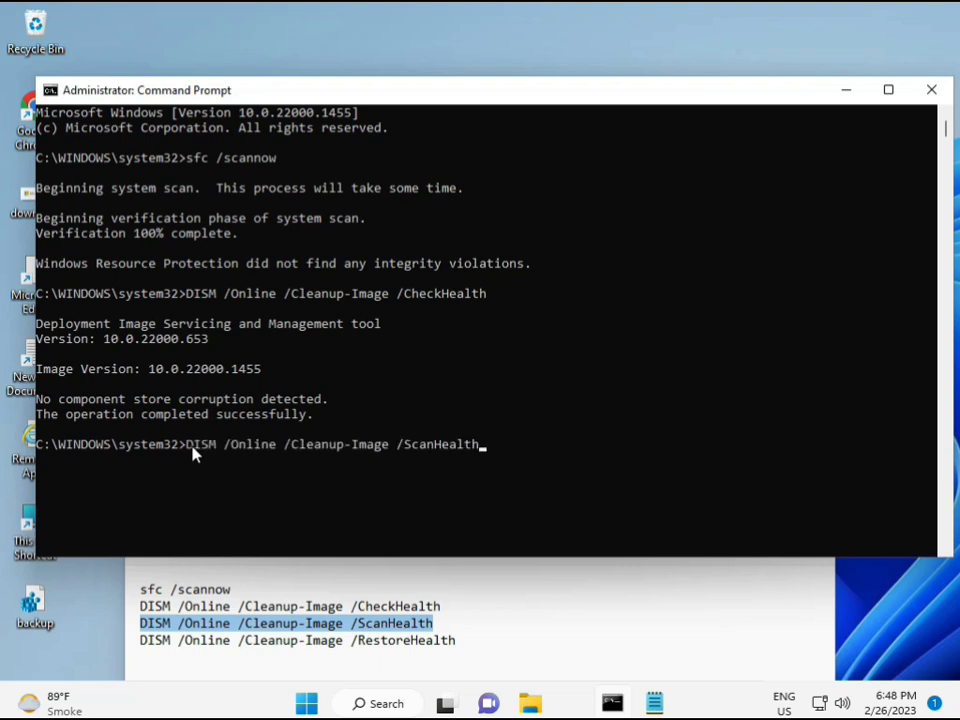
{"action": "key", "text": "enter"}
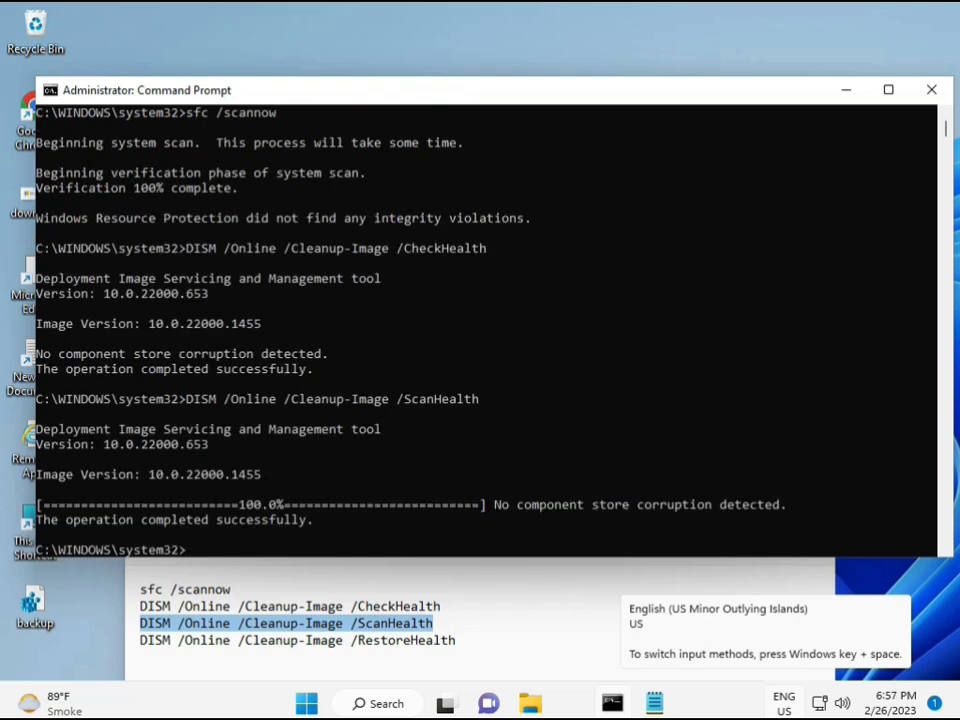
- Copy the DISM RestoreHealth line from Notepad and paste it at the prompt
{"action": "double_click", "coordinate": [237, 519]}
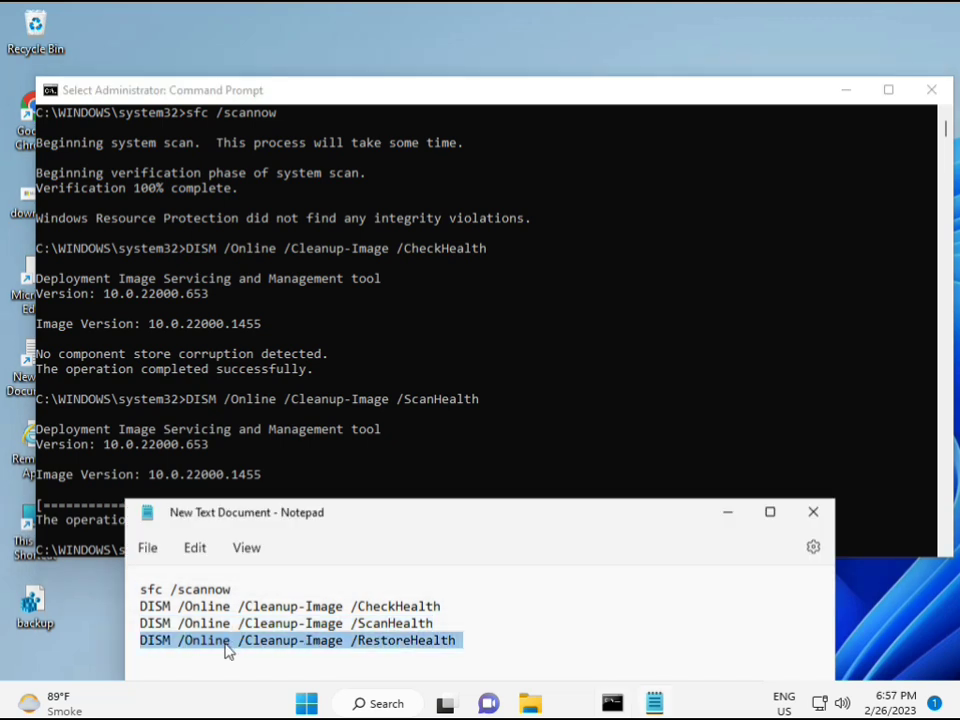
{"action": "right_click", "coordinate": [230, 640]}
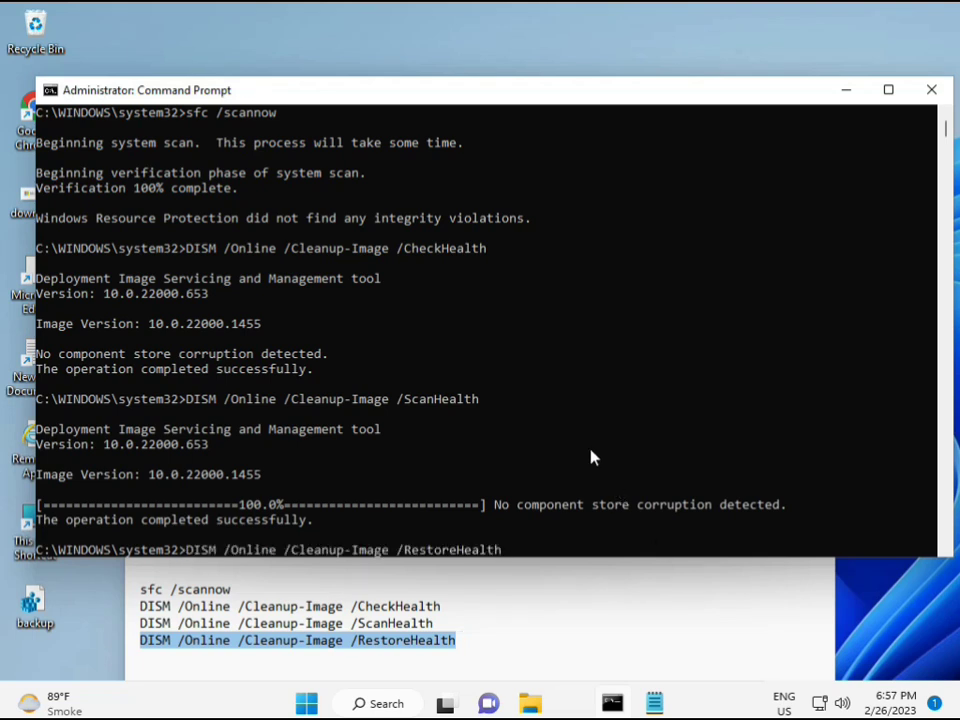
{"action": "mouse_move", "coordinate": [896, 221]}
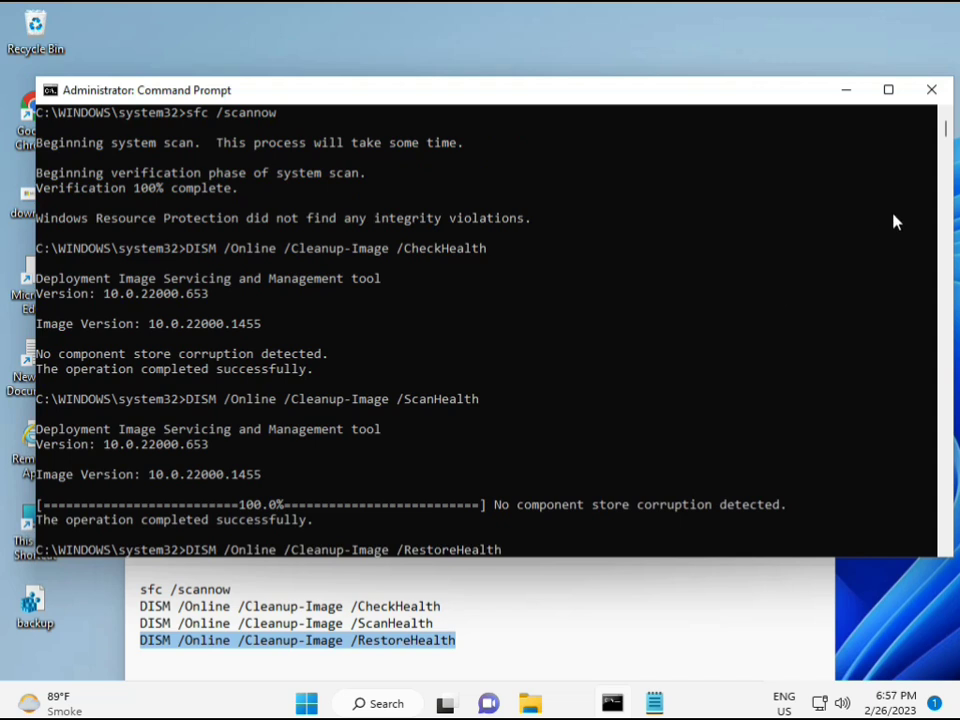